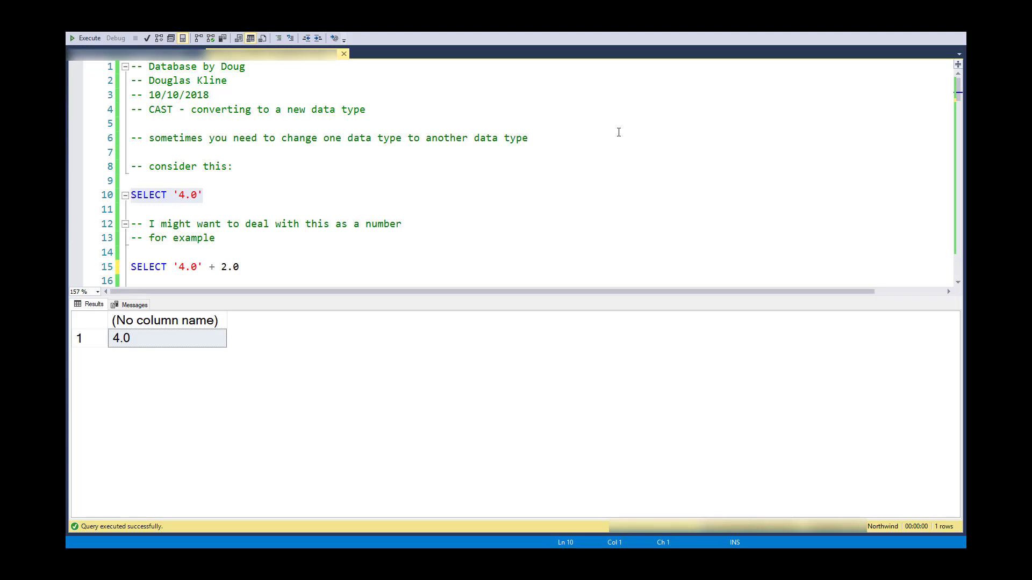
mouse_move(212, 113)
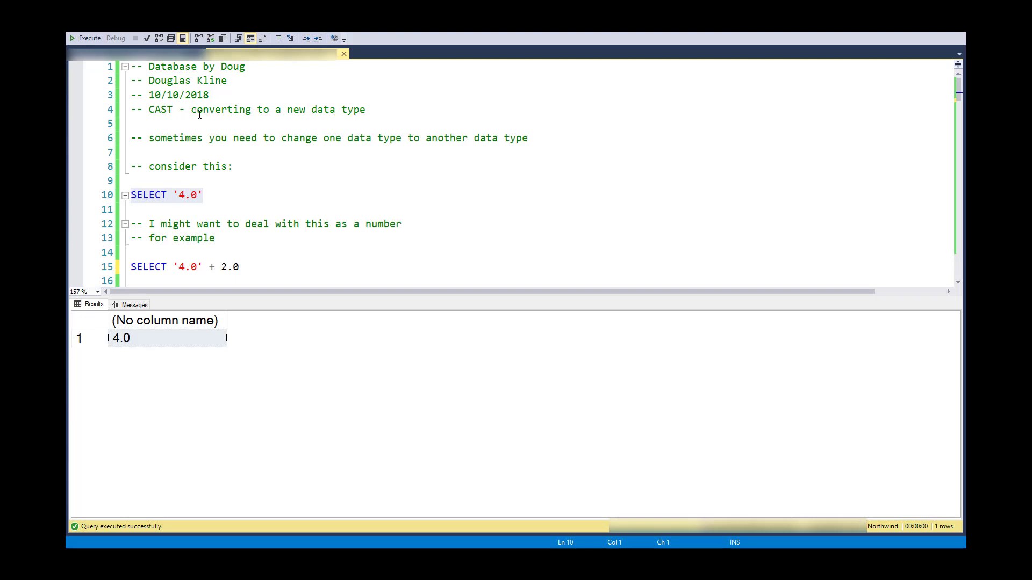
mouse_move(283, 149)
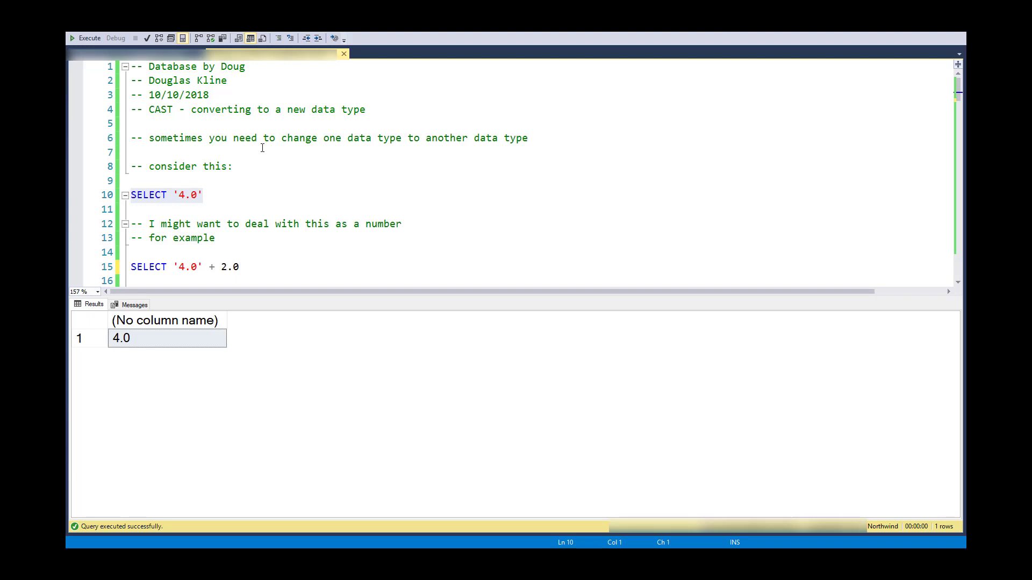
mouse_move(308, 154)
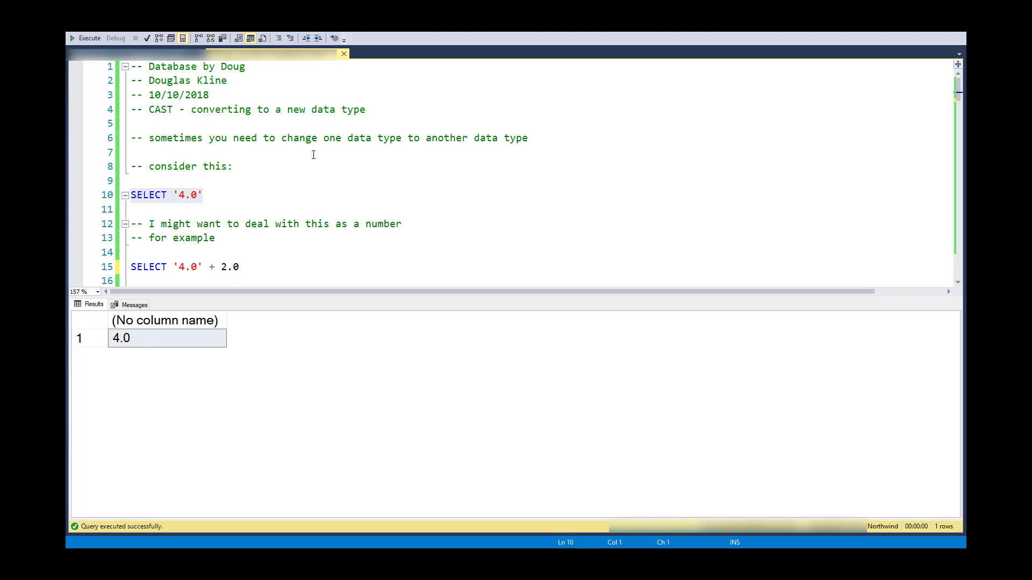
mouse_move(319, 157)
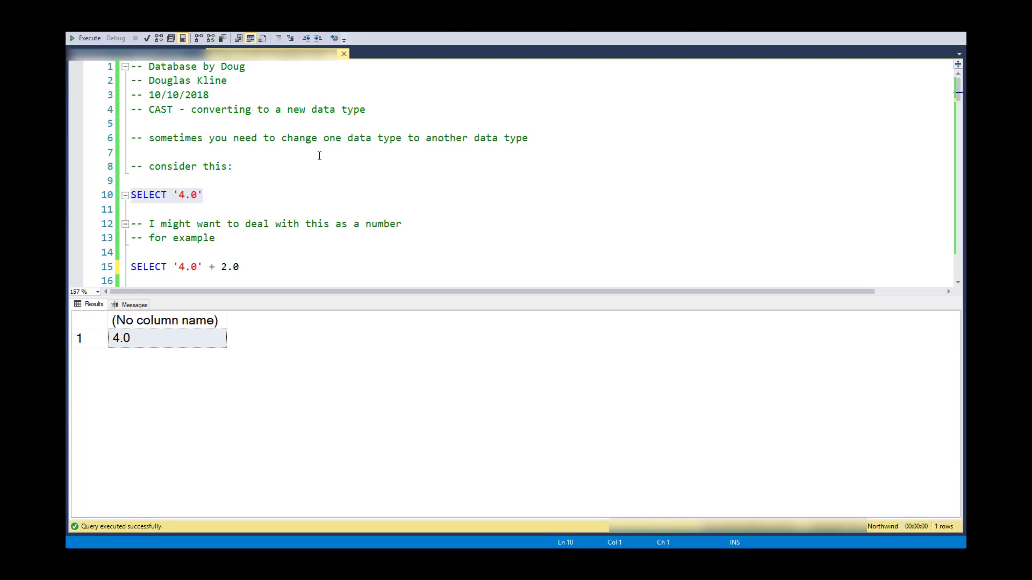
Step: Run SELECT '4.0' + 2.0 from line 15, returning 6.0 through implicit conversion
double_click(161, 109)
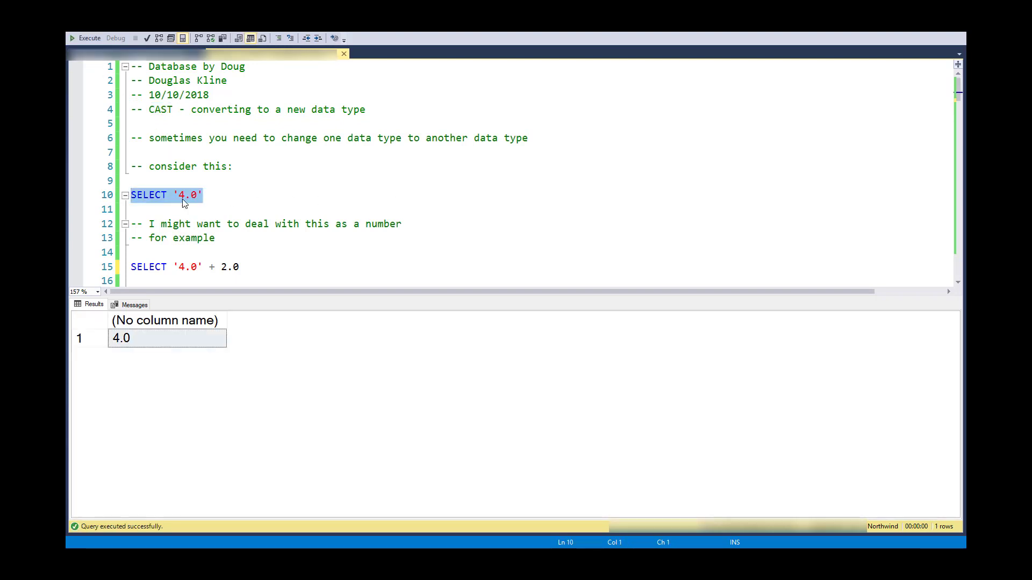
click(180, 195)
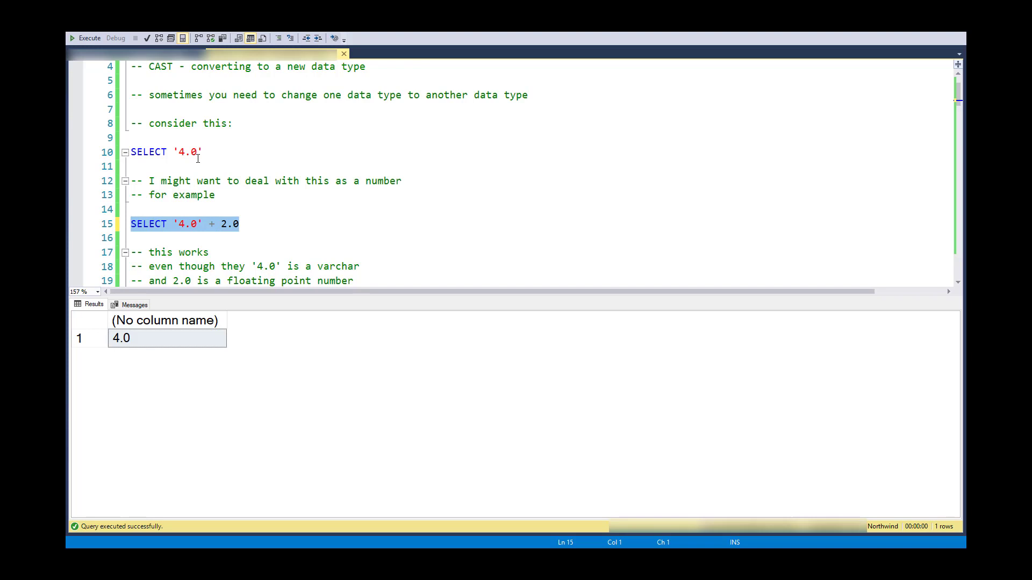
mouse_move(234, 234)
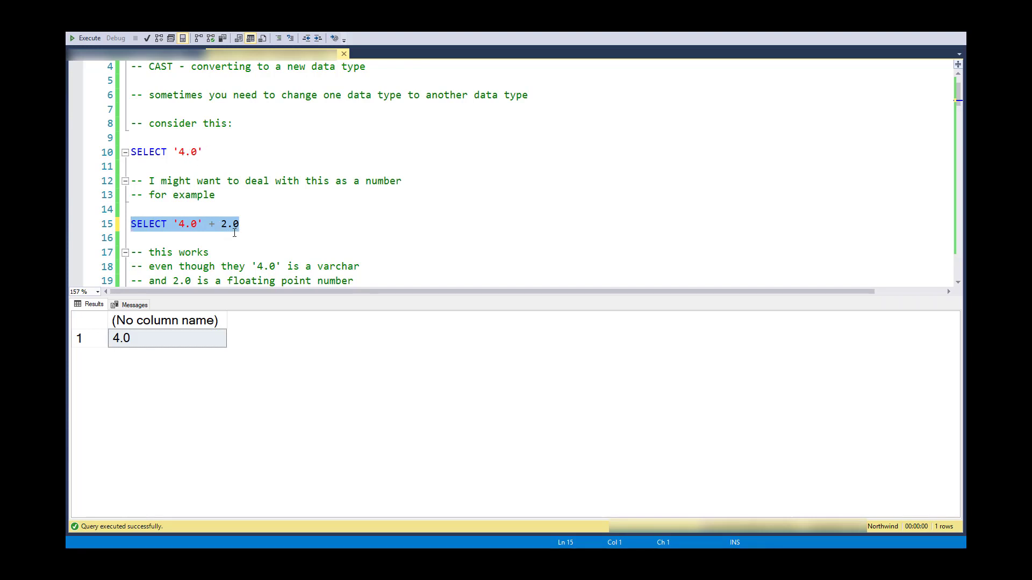
click(86, 38)
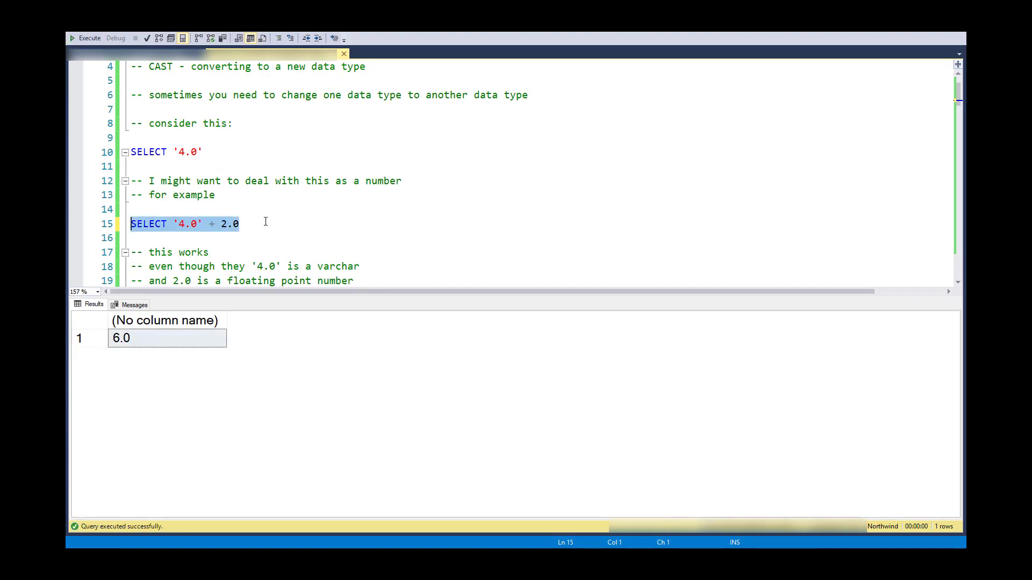
mouse_move(329, 255)
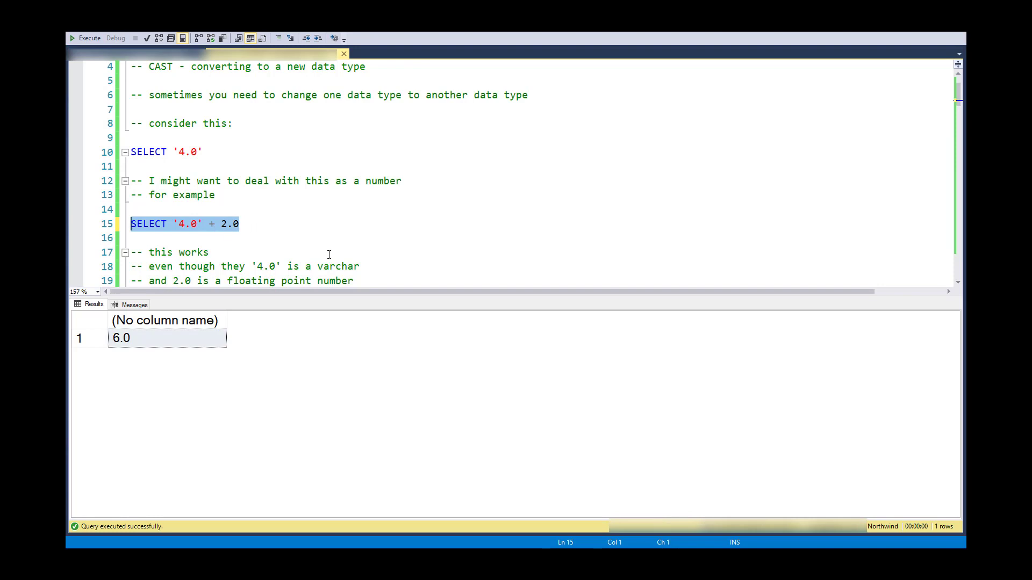
mouse_move(194, 233)
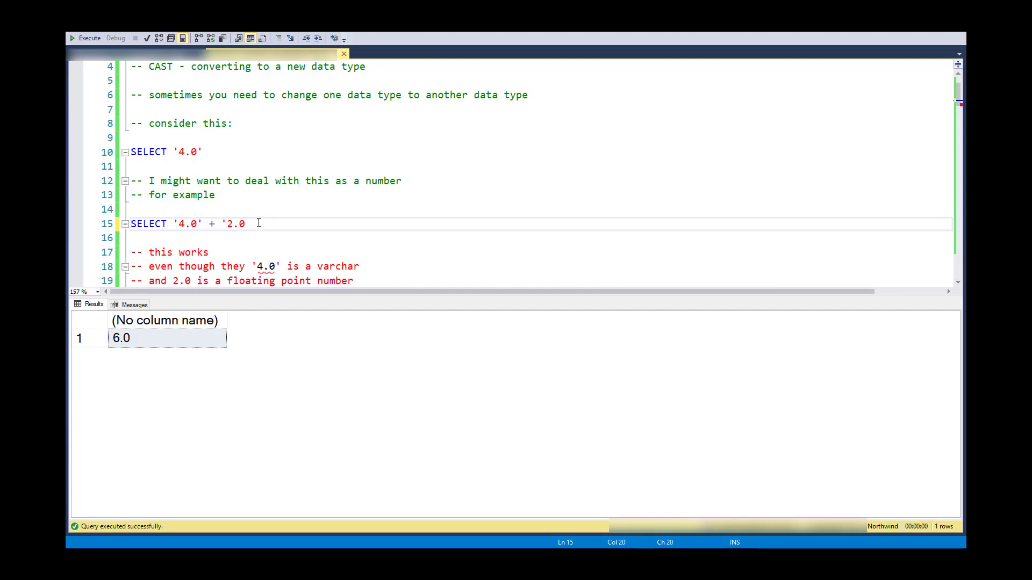
Step: Quote 2.0 so SELECT '4.0' + '2.0' concatenates into 4.02.0
text(')
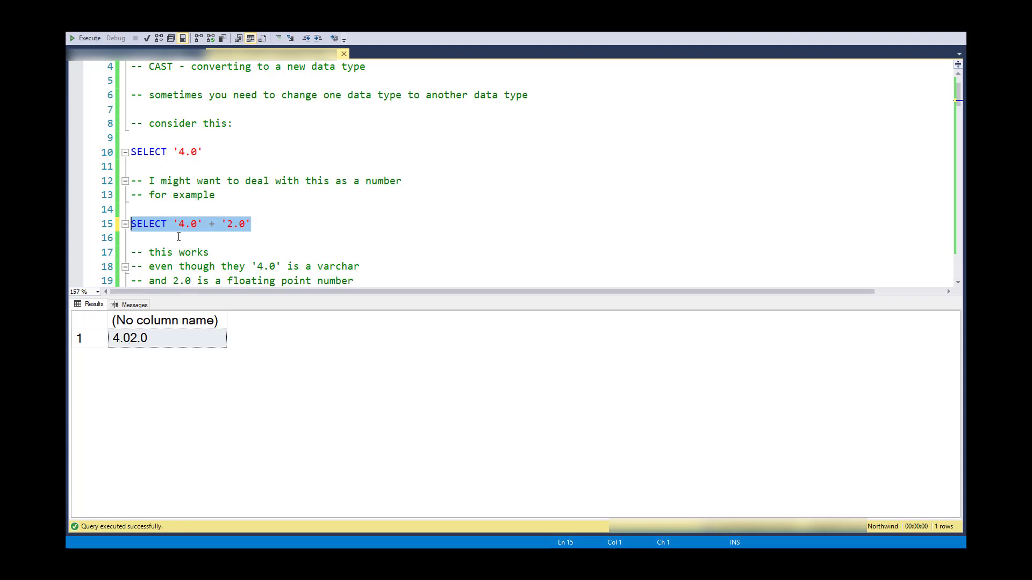
mouse_move(229, 230)
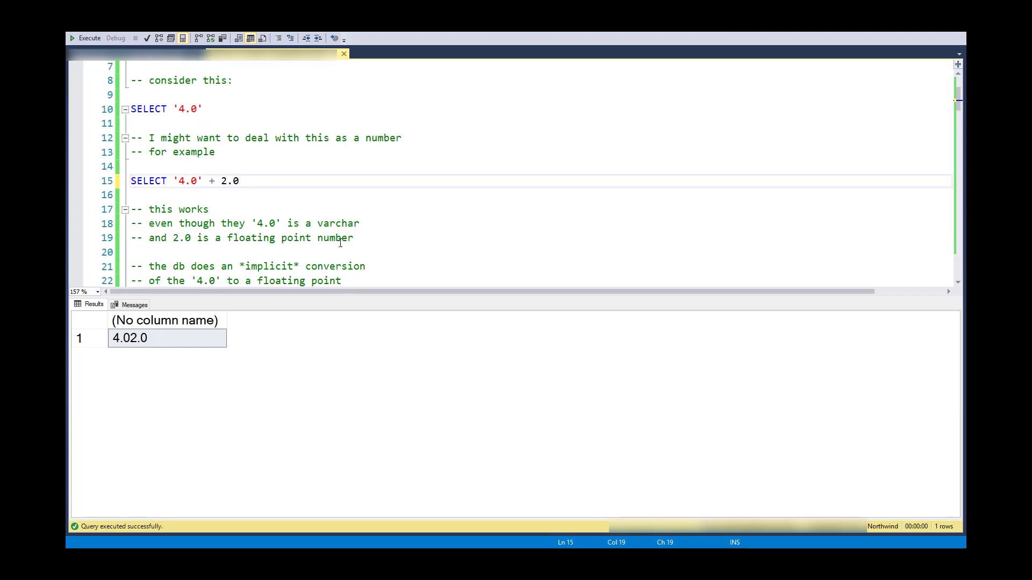
scroll(down, 3)
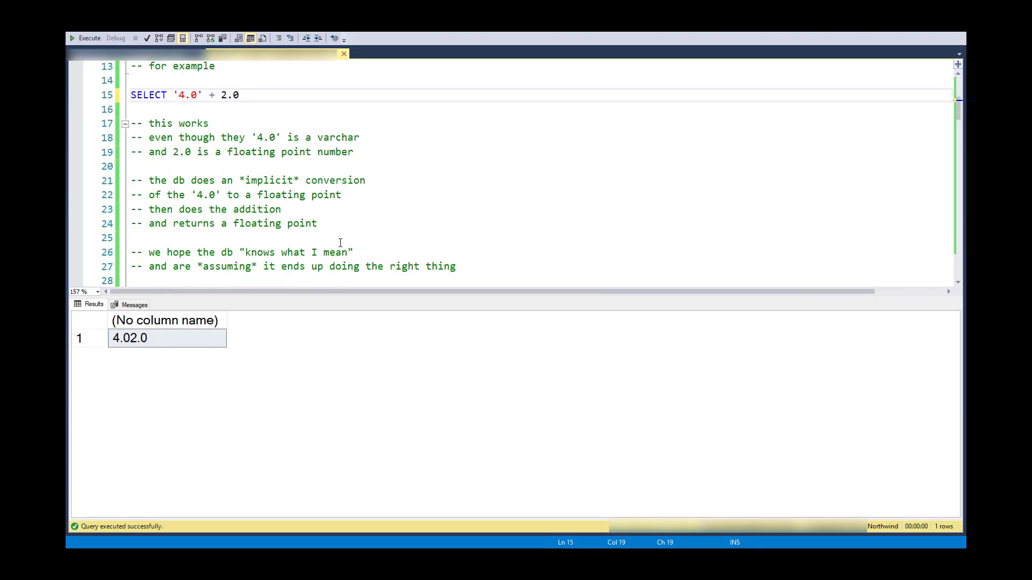
click(239, 95)
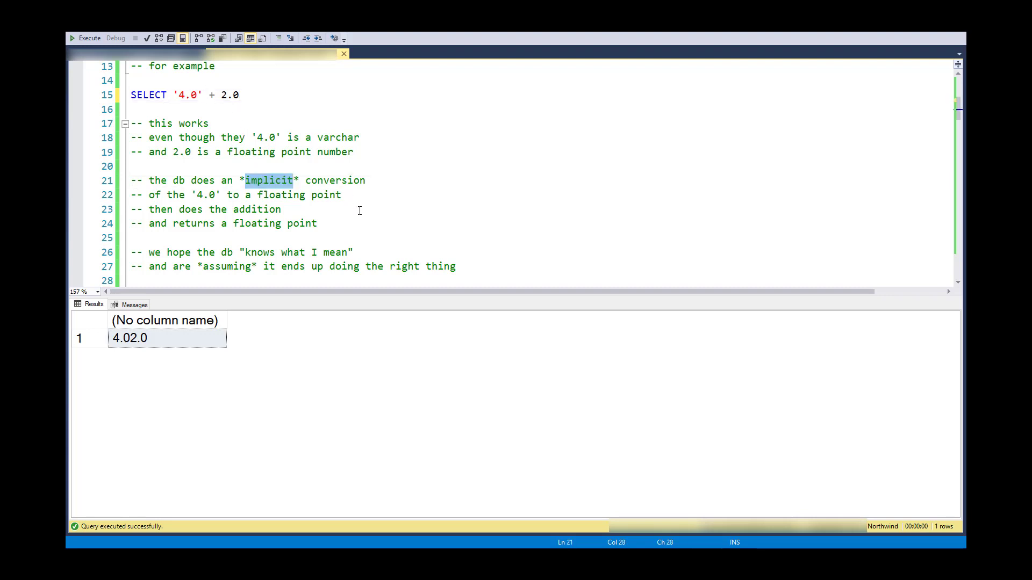
mouse_move(254, 195)
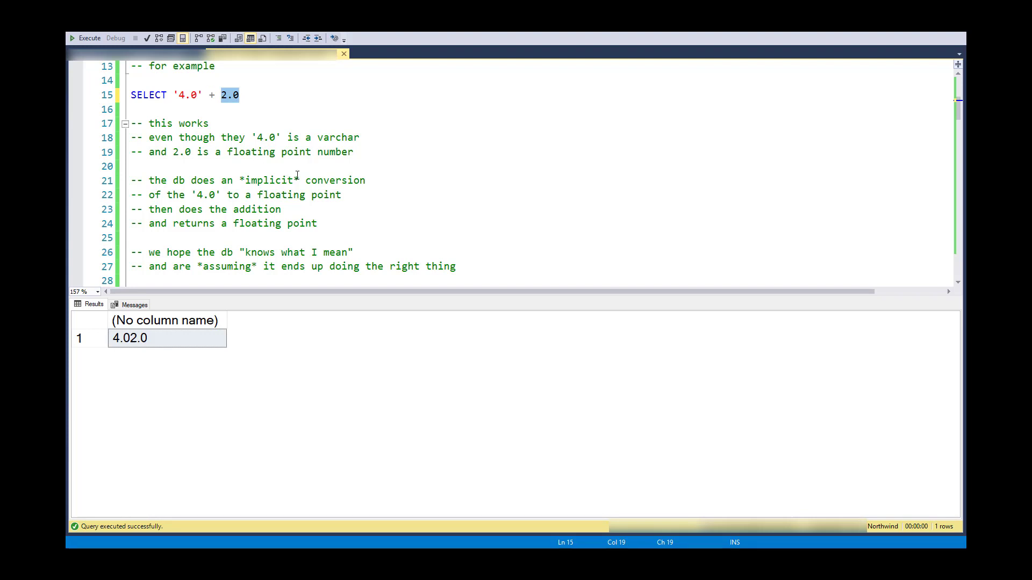
scroll(down, 3)
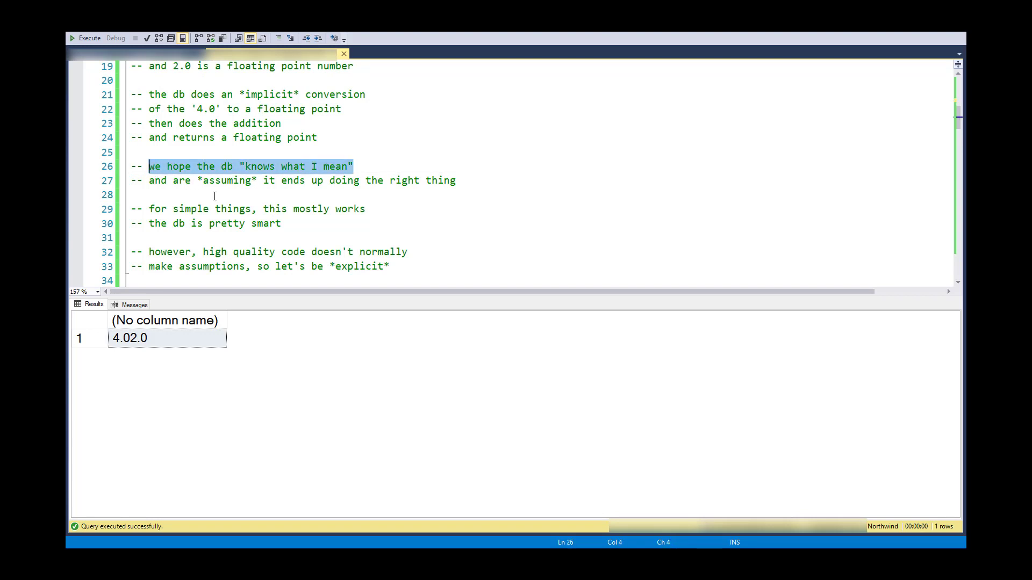
mouse_move(250, 209)
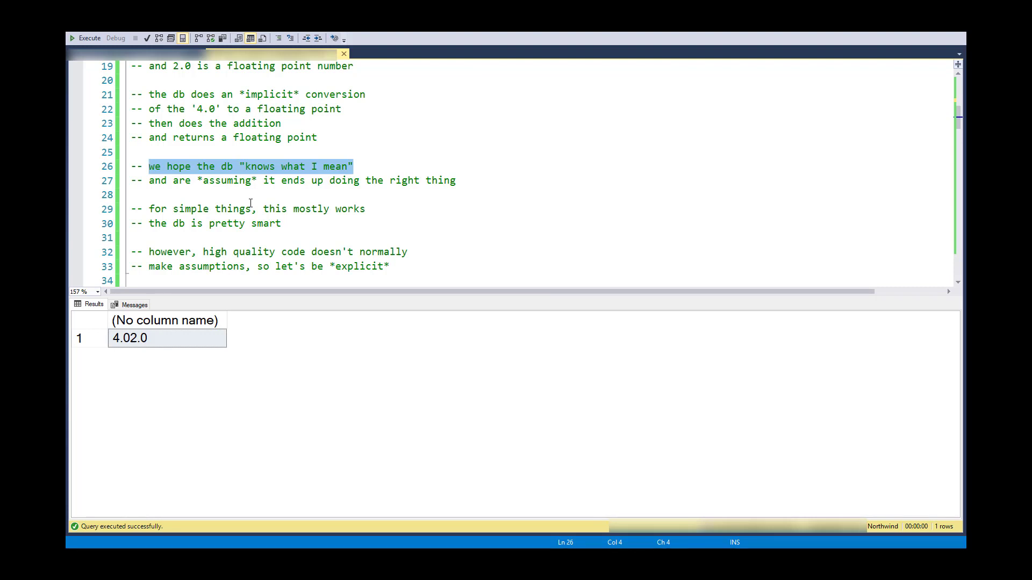
mouse_move(319, 208)
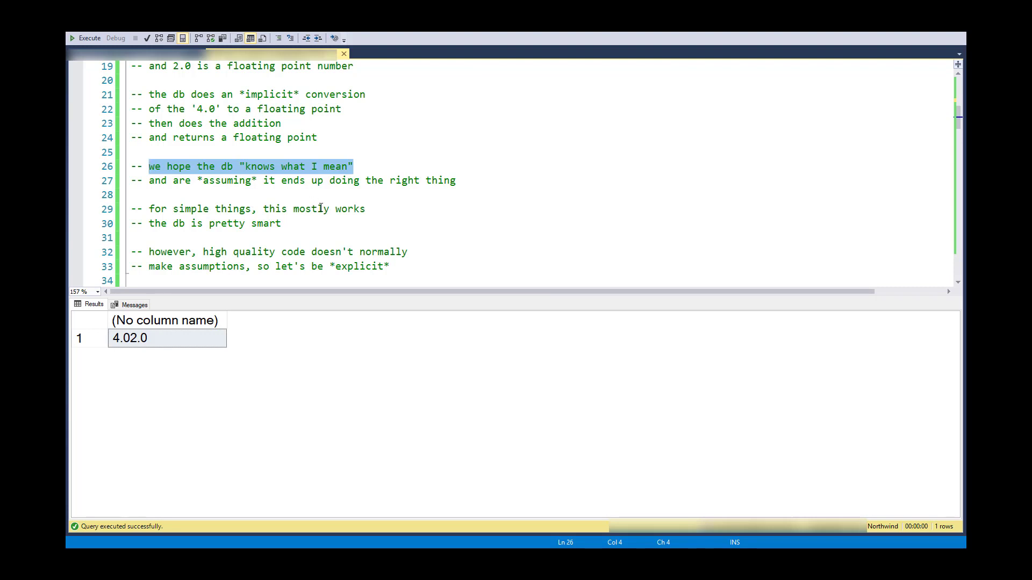
mouse_move(332, 209)
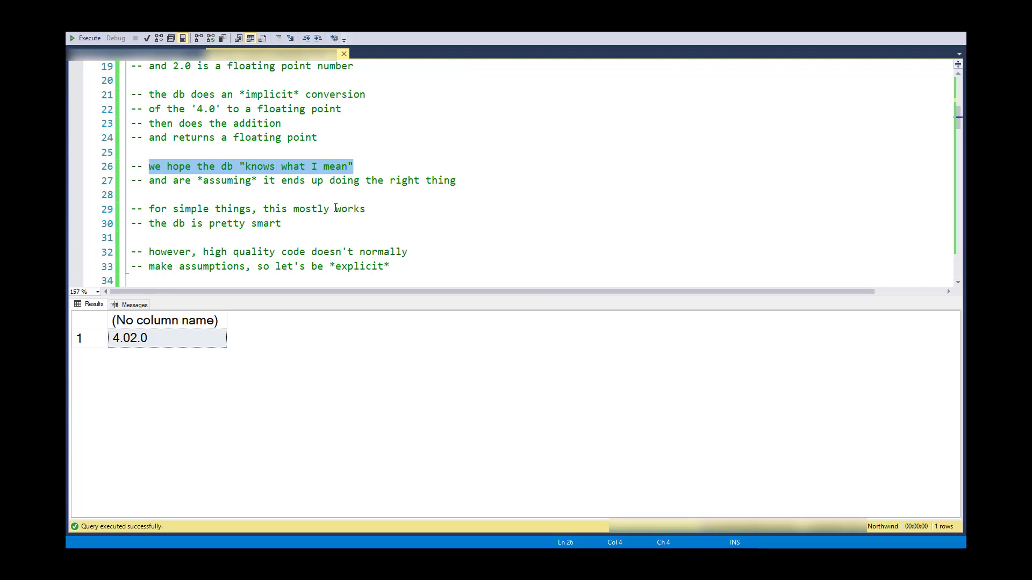
mouse_move(338, 211)
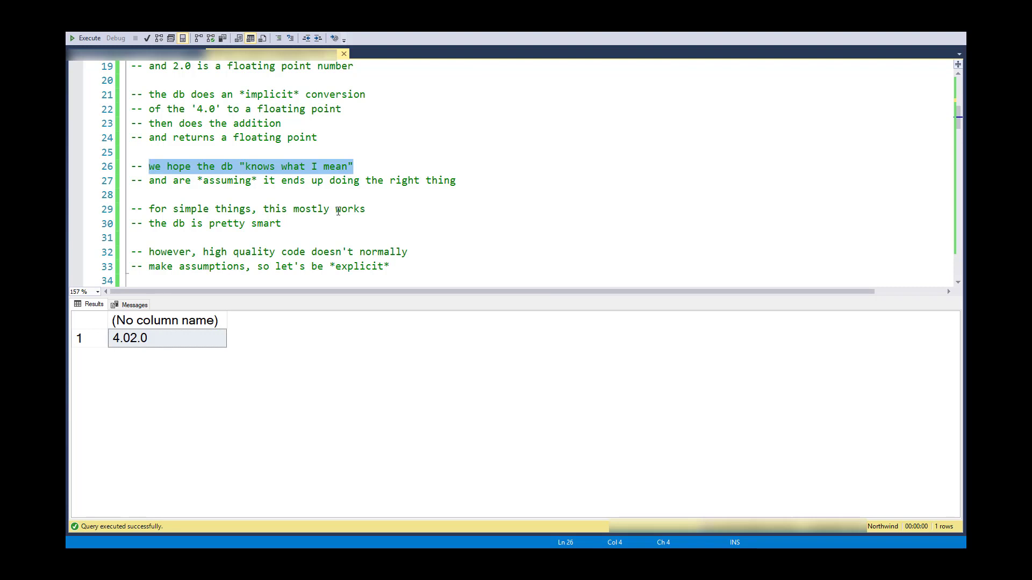
mouse_move(291, 234)
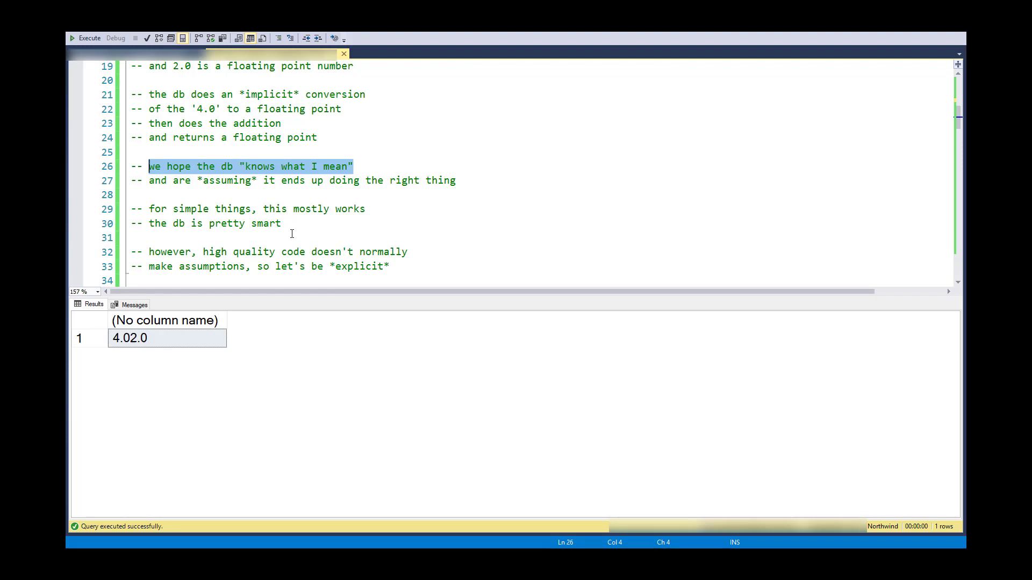
scroll(down, 3)
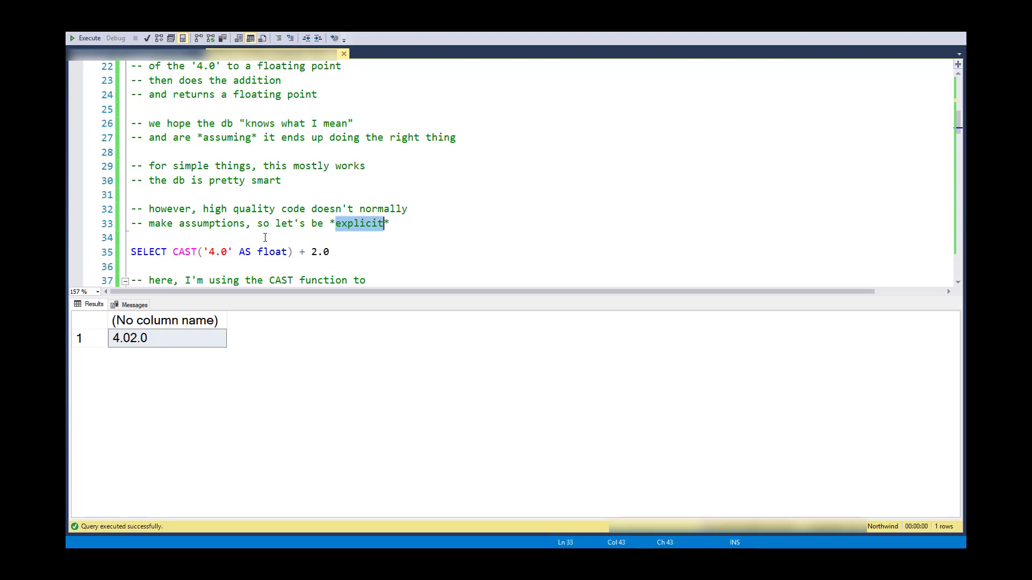
mouse_move(345, 251)
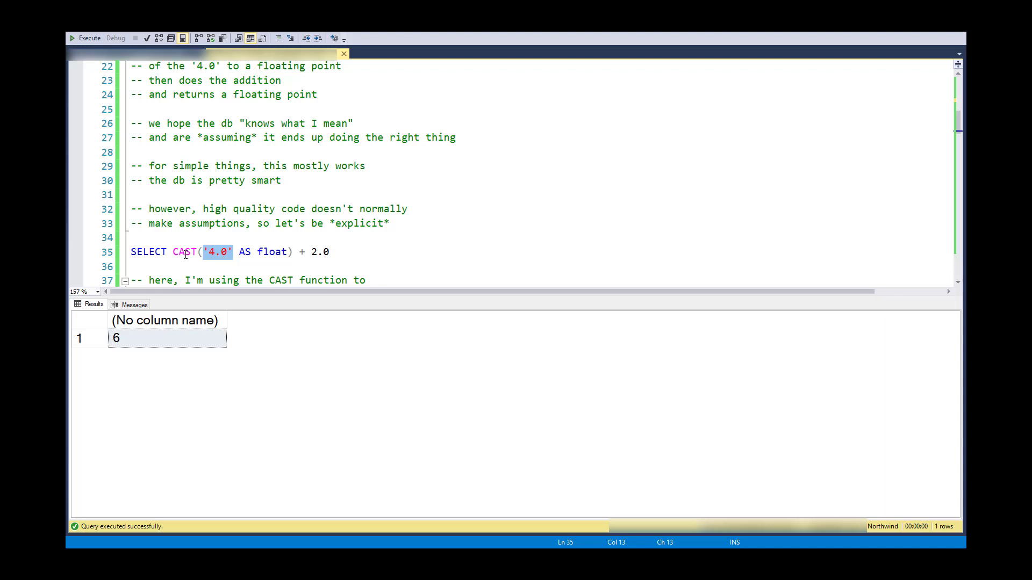
mouse_move(219, 264)
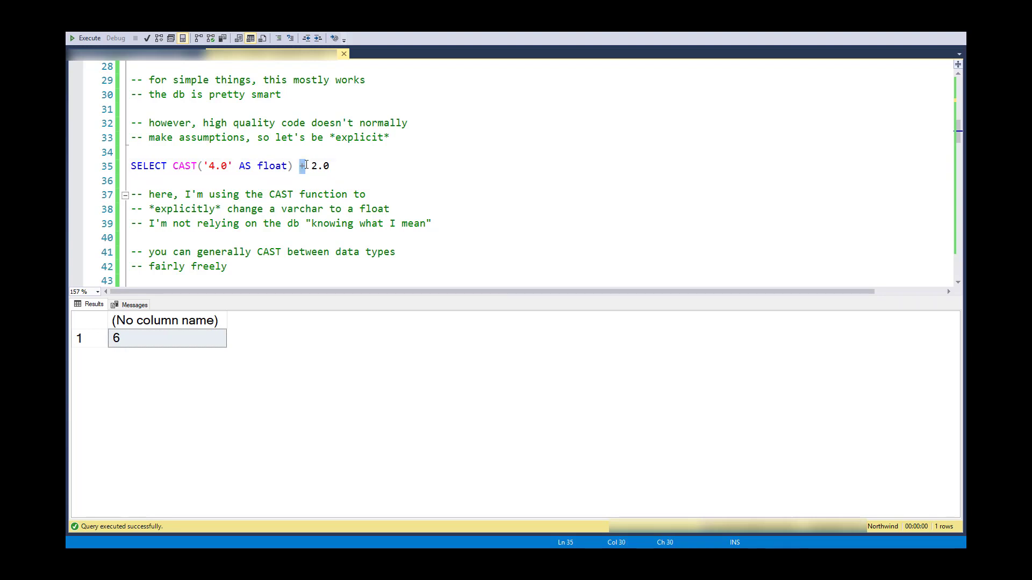
mouse_move(178, 168)
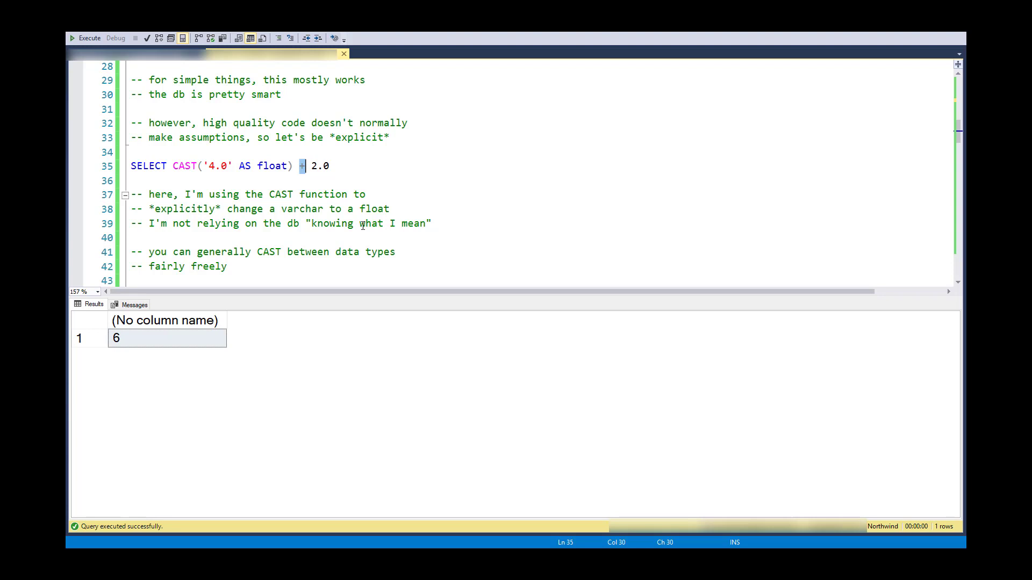
Step: Open Microsoft's data type conversion matrix from the docs.microsoft.com link in the comments
scroll(down, 3)
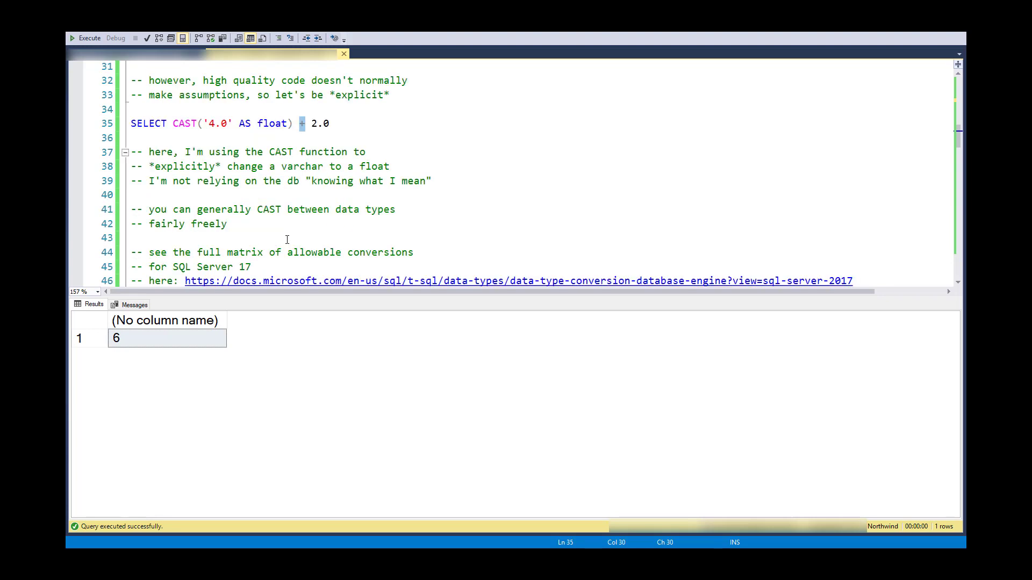
scroll(down, 3)
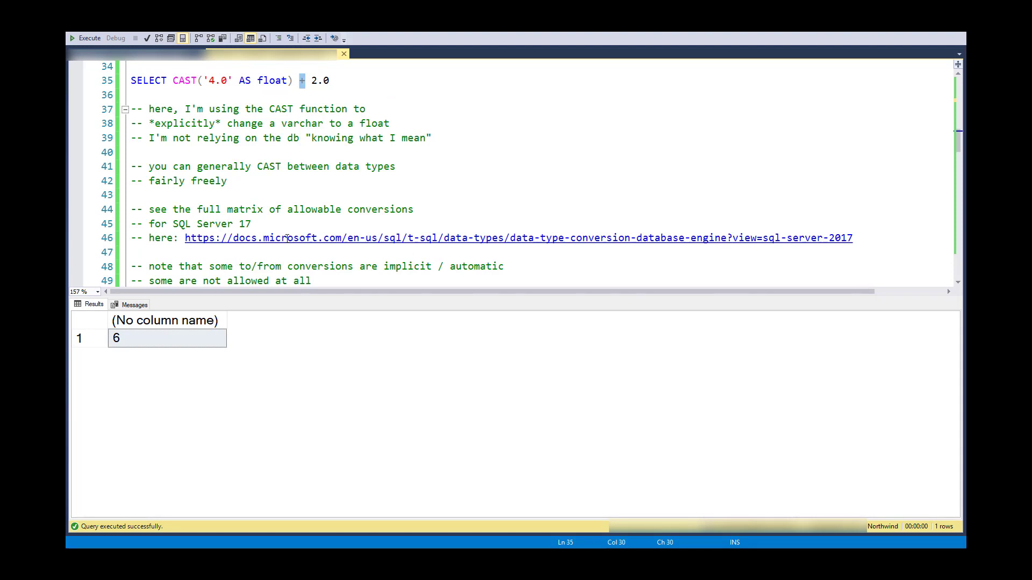
key(alt+tab)
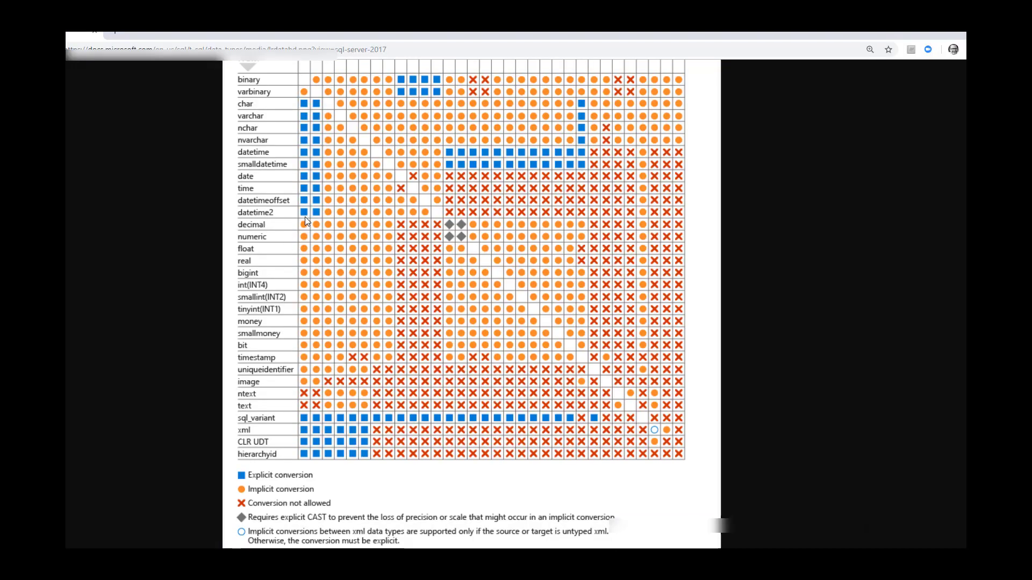
mouse_move(519, 256)
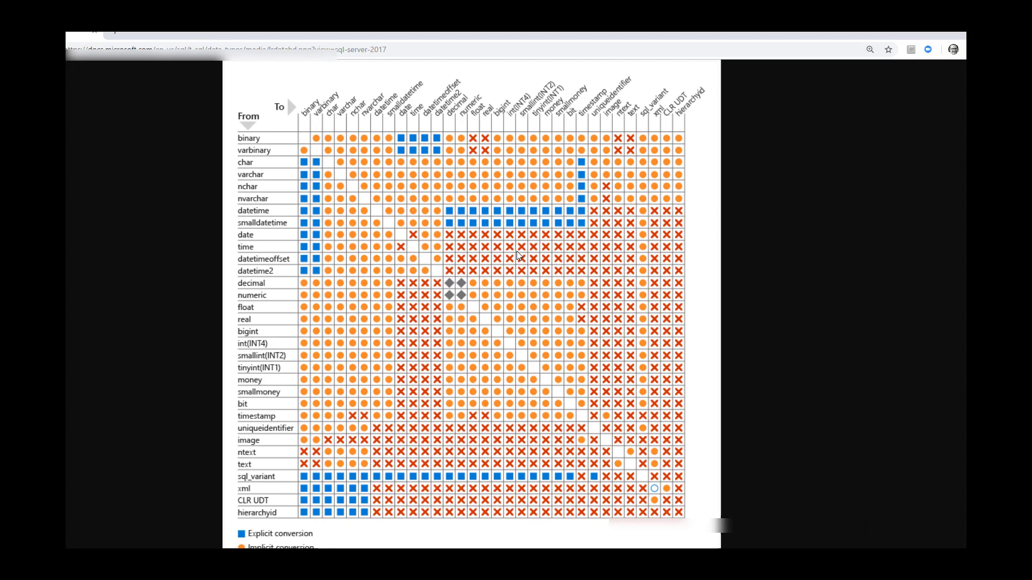
mouse_move(342, 197)
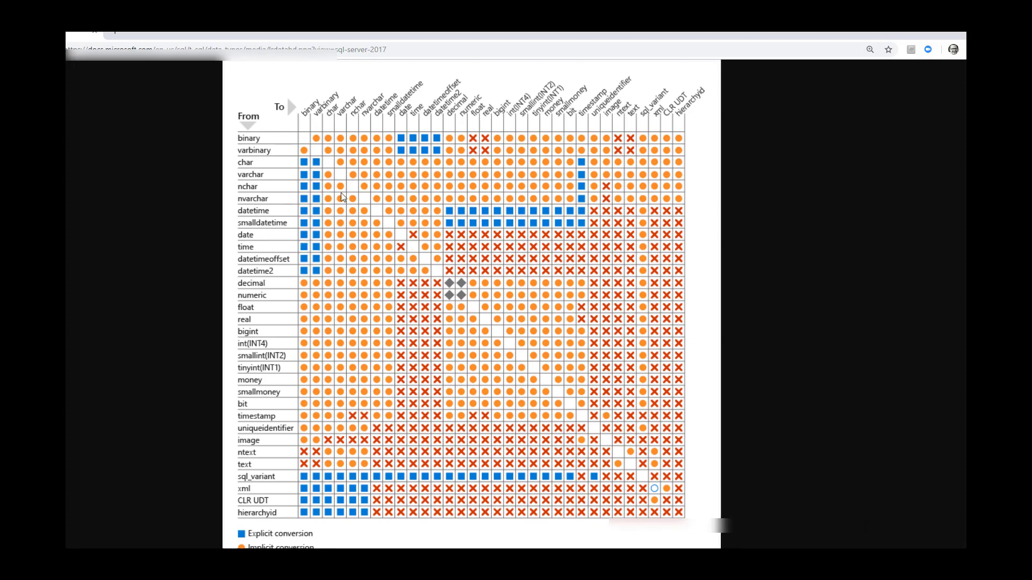
scroll(down, 3)
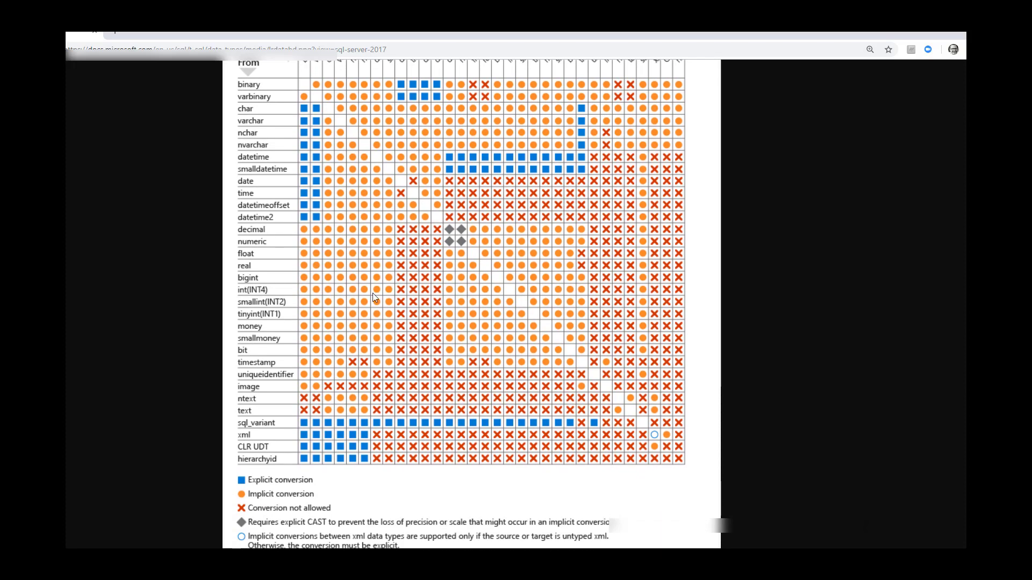
mouse_move(399, 302)
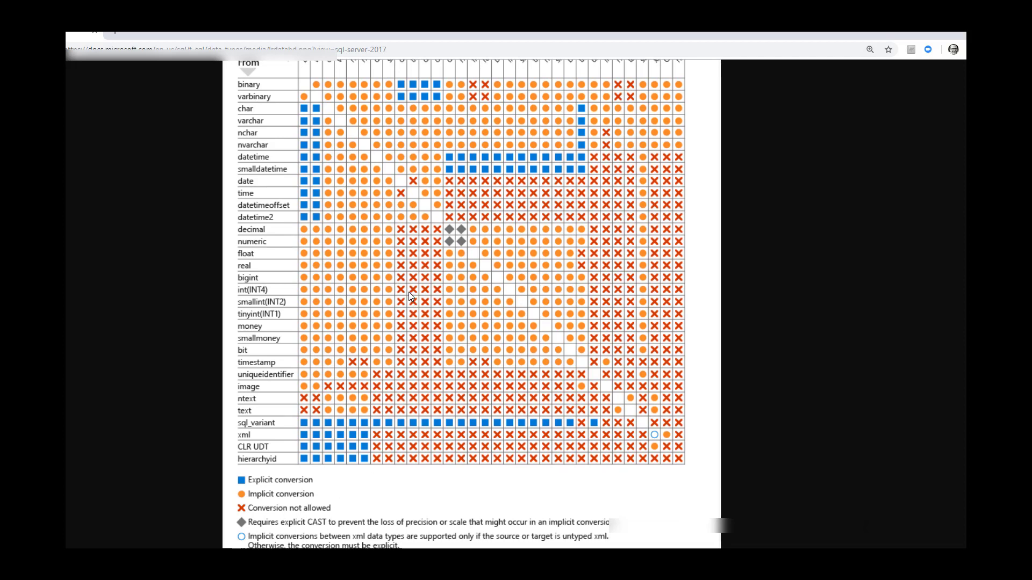
mouse_move(414, 292)
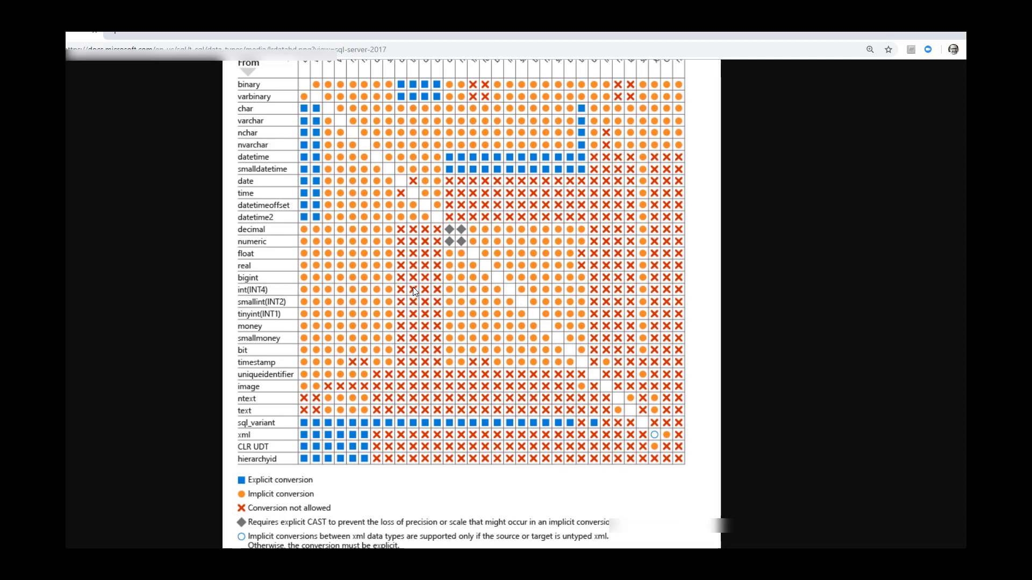
mouse_move(417, 309)
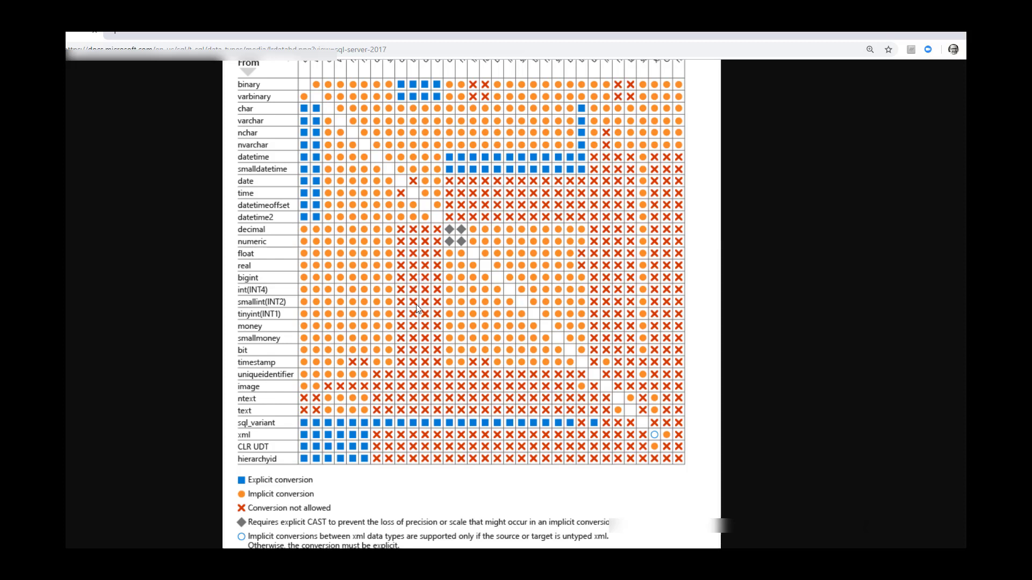
mouse_move(445, 327)
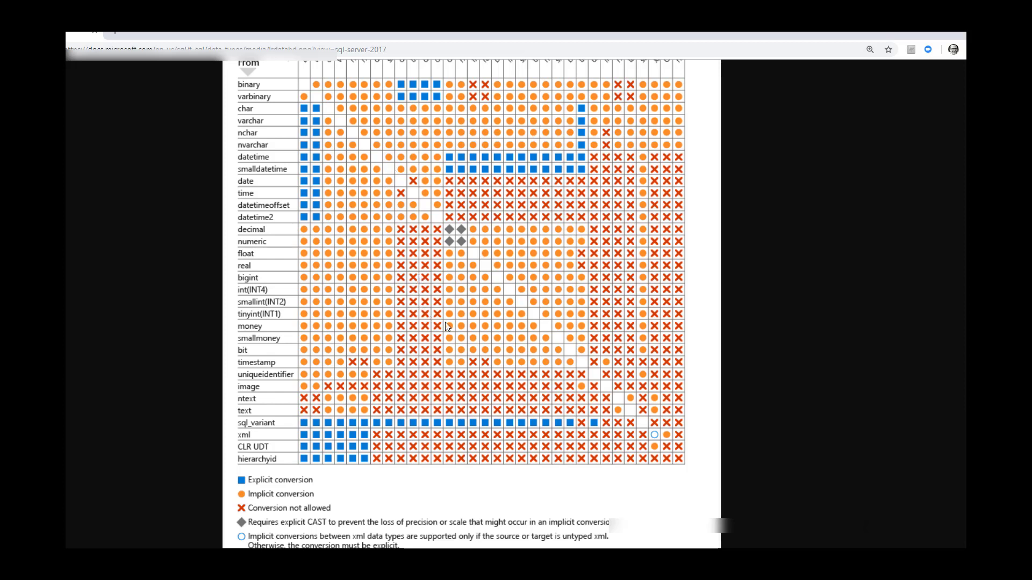
mouse_move(459, 325)
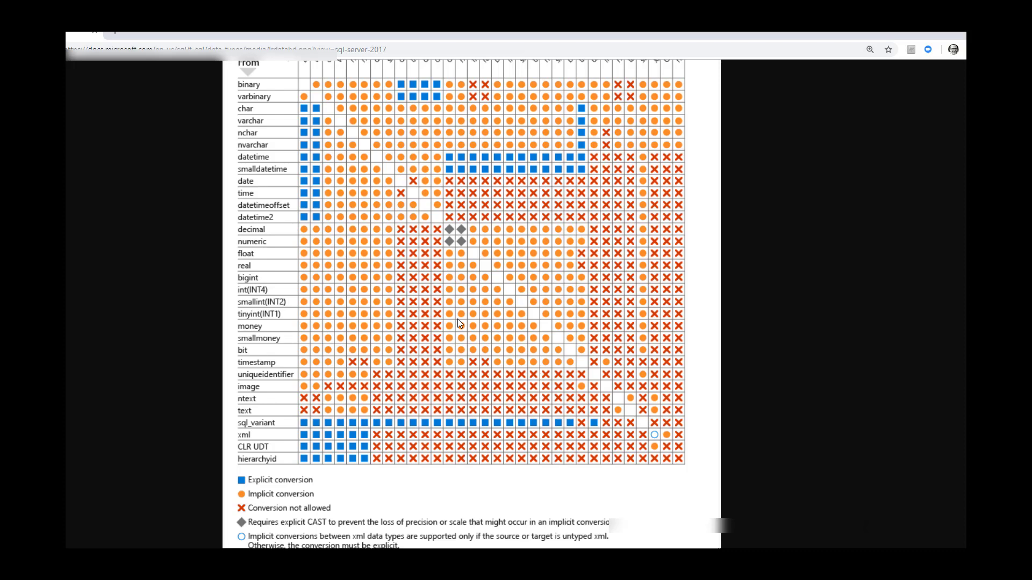
mouse_move(485, 334)
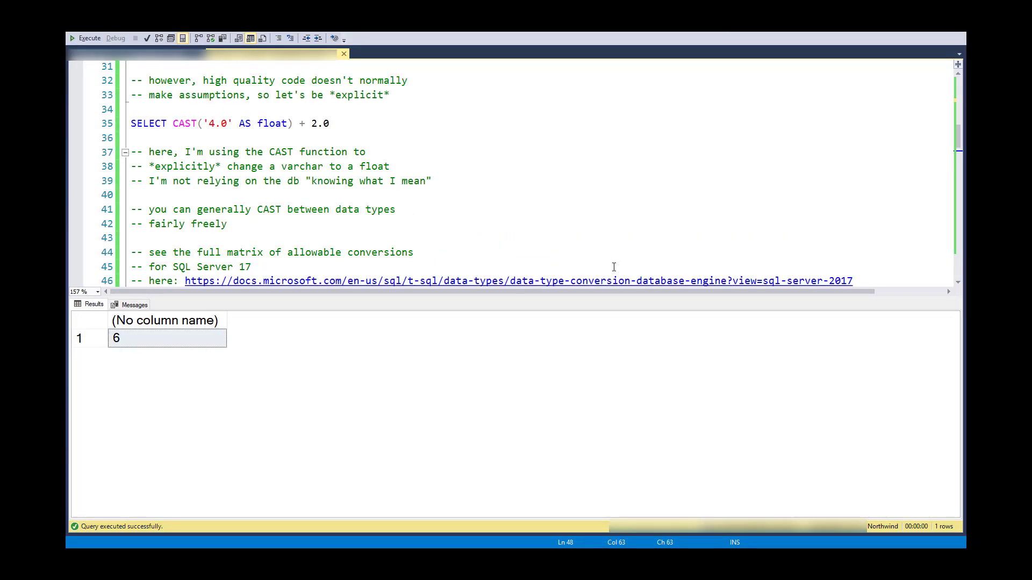
Step: Scroll the script to the 'converting numeric and dates to varchars' examples
scroll(down, 3)
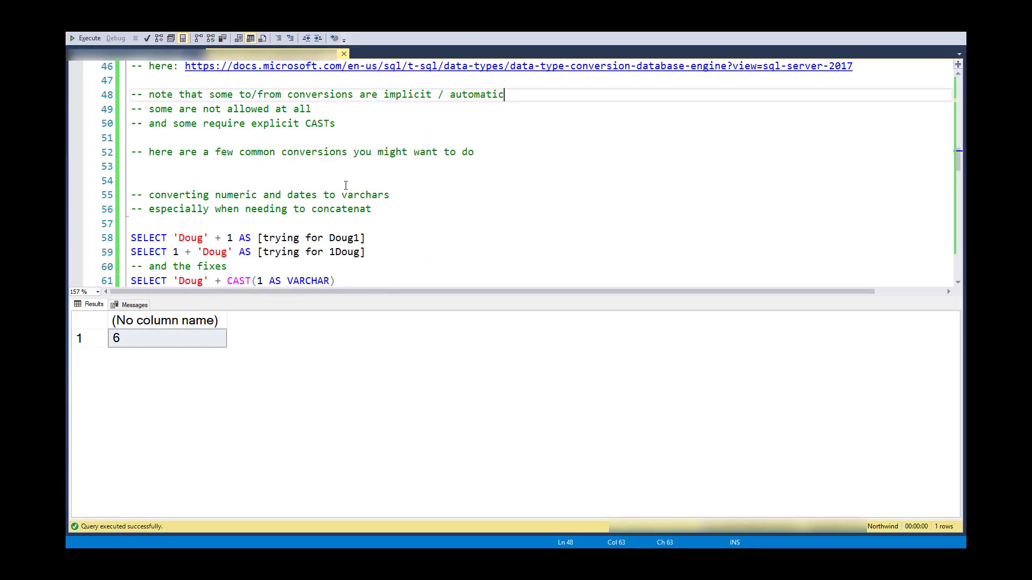
mouse_move(203, 173)
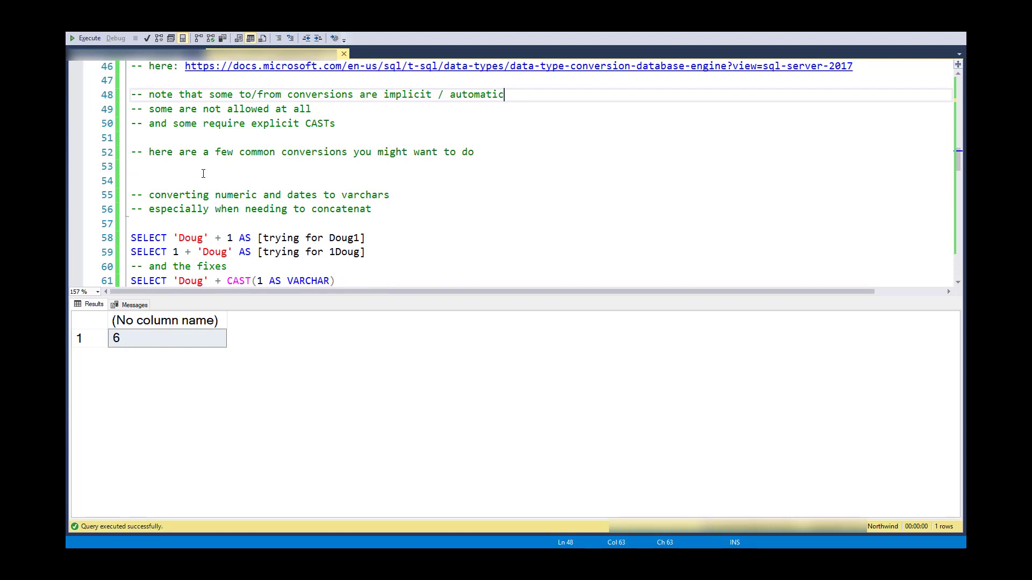
scroll(down, 3)
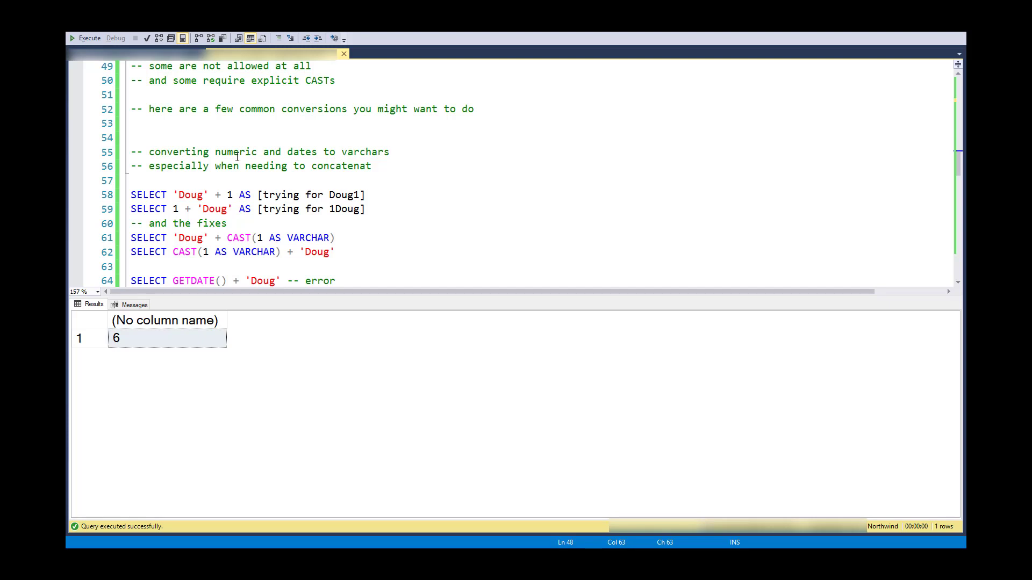
mouse_move(314, 155)
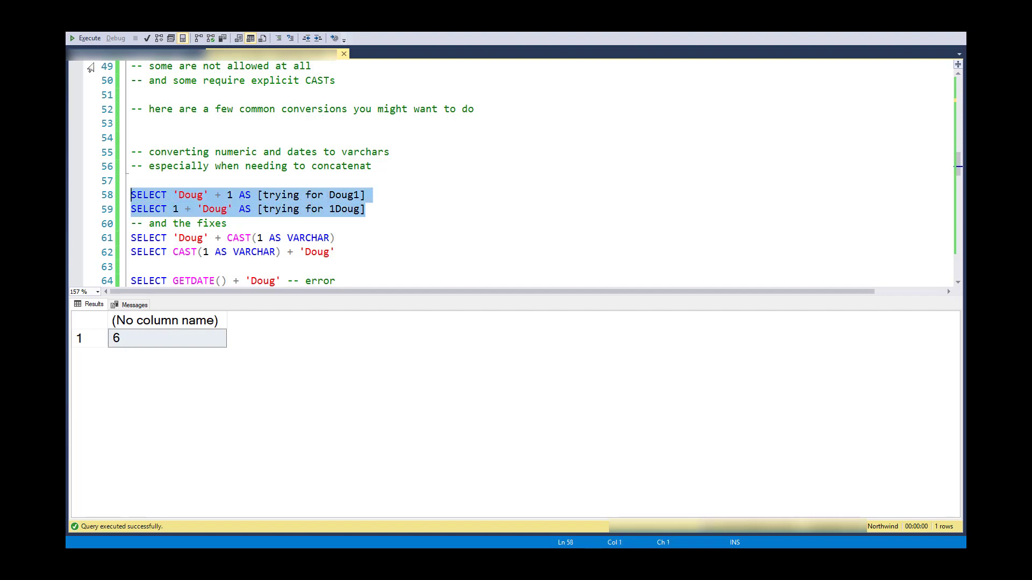
Step: Run SELECT 'Doug' + 1 and SELECT 1 + 'Doug', both failing to convert 'Doug' to int
click(73, 38)
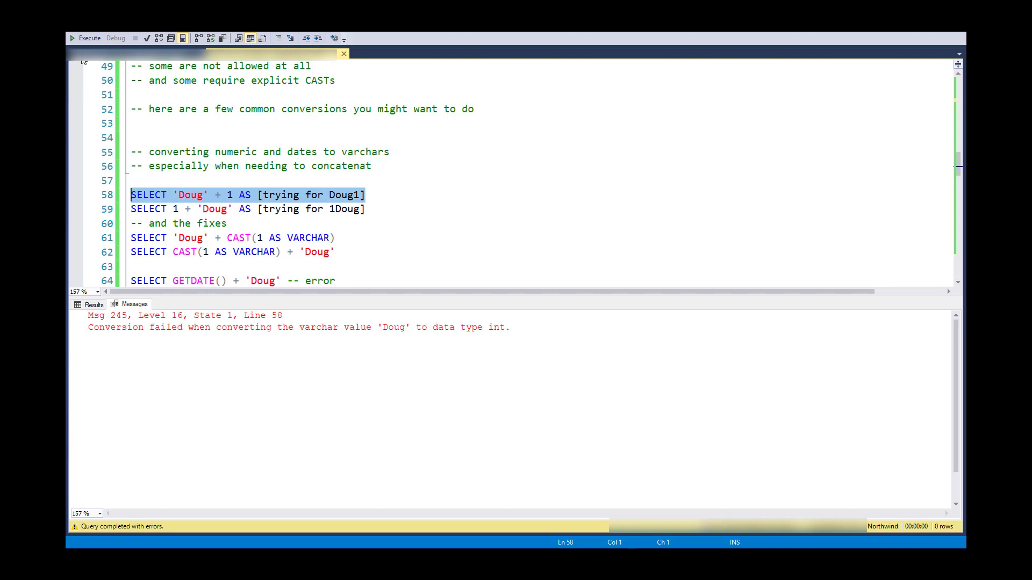
mouse_move(254, 237)
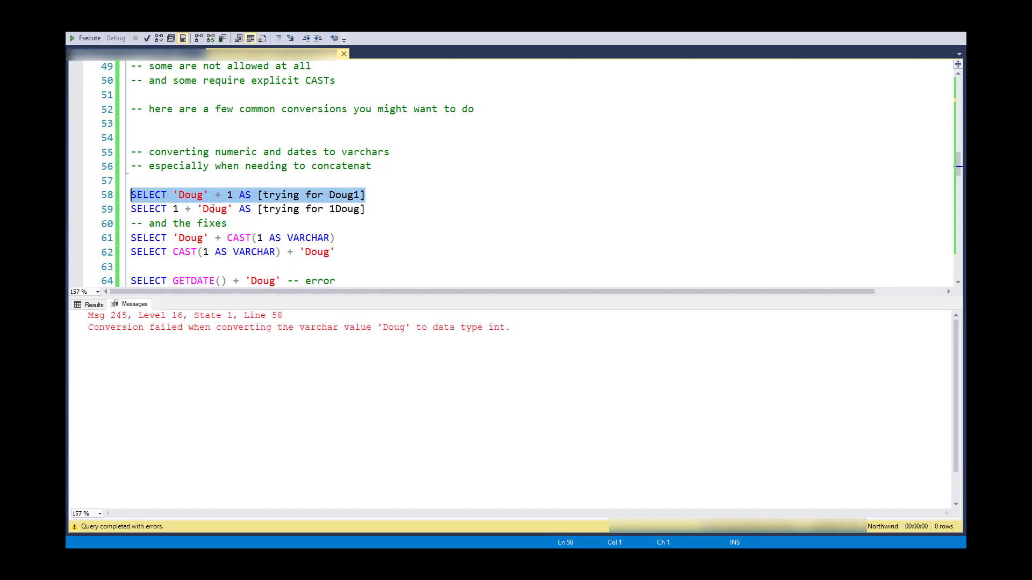
click(354, 195)
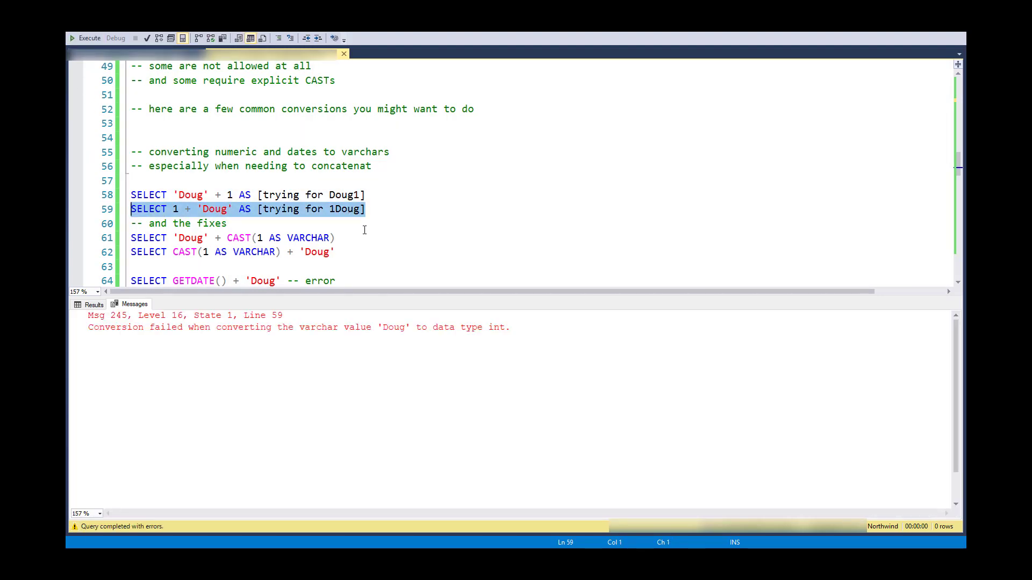
mouse_move(245, 238)
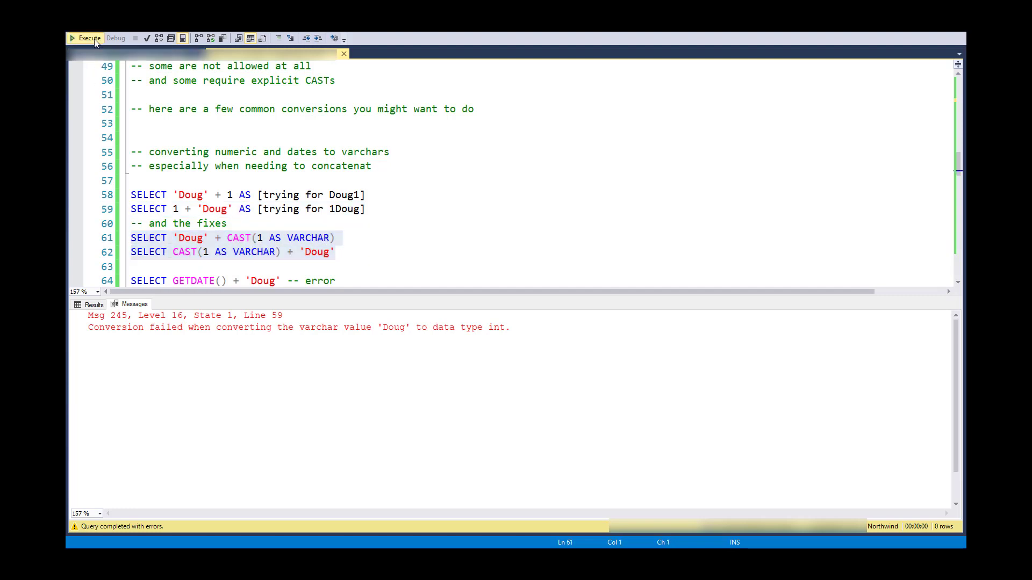
Step: Run the CAST(1 AS VARCHAR) fixes, returning Doug1 and 1Doug
click(86, 38)
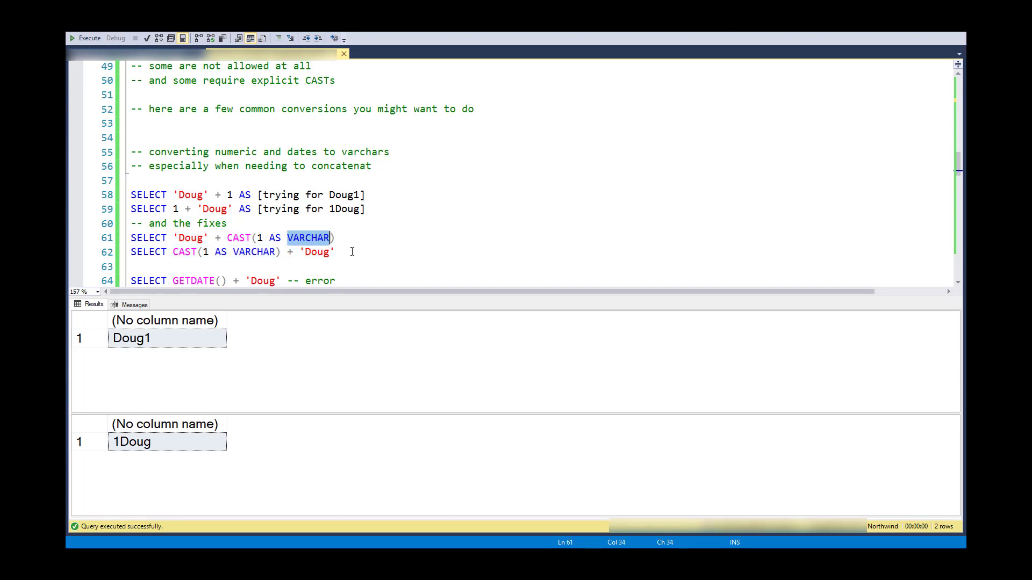
mouse_move(194, 259)
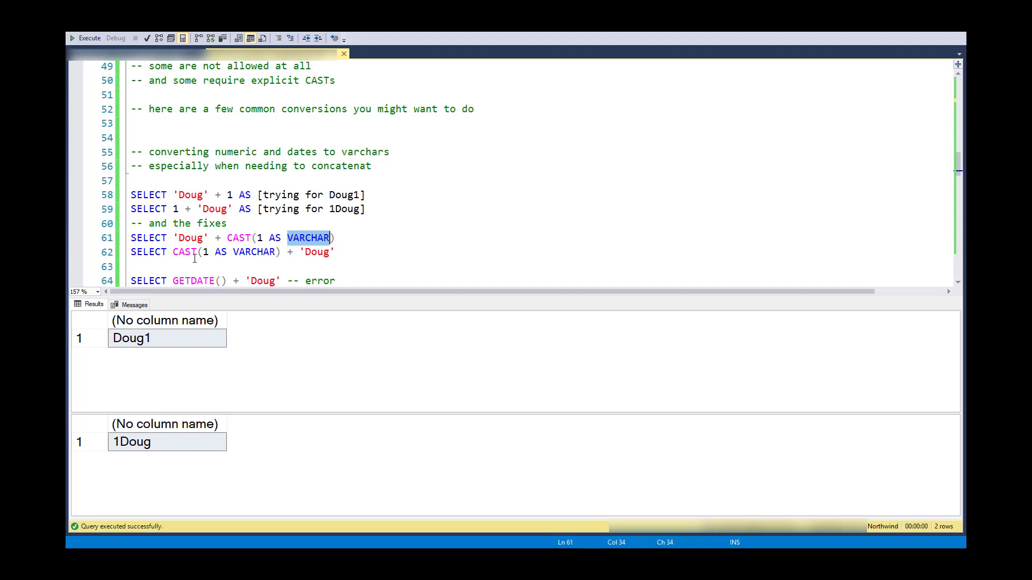
mouse_move(238, 238)
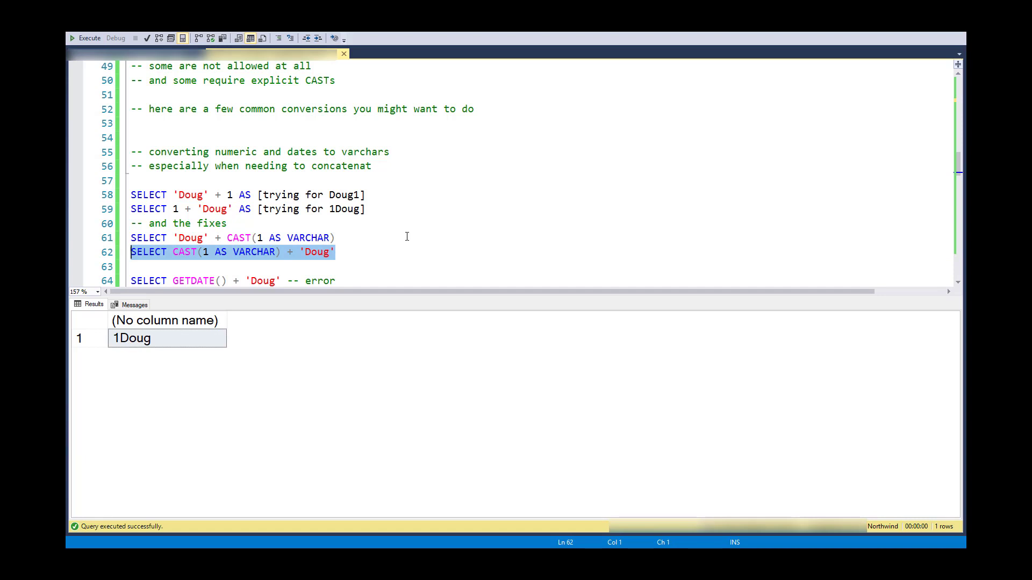
scroll(down, 3)
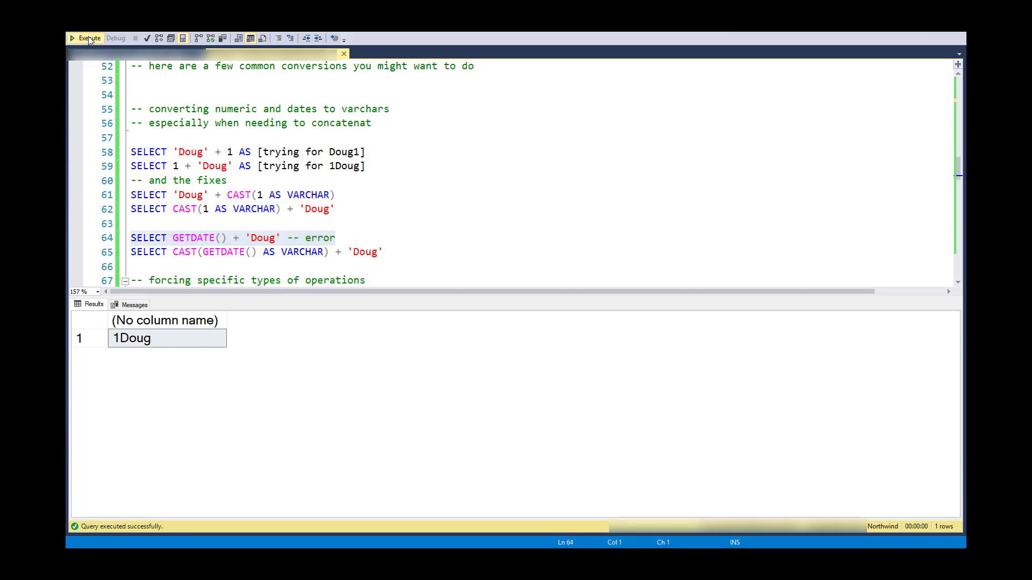
Step: Run GETDATE() + 'Doug' (error), then the CAST version returning Oct 10 2018 1:29PMDoug
click(87, 38)
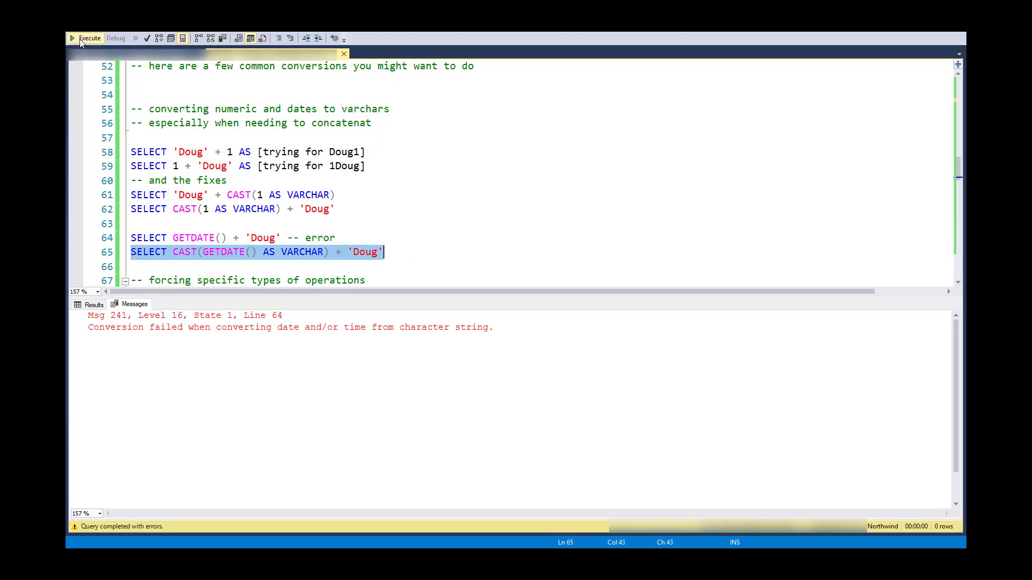
click(73, 38)
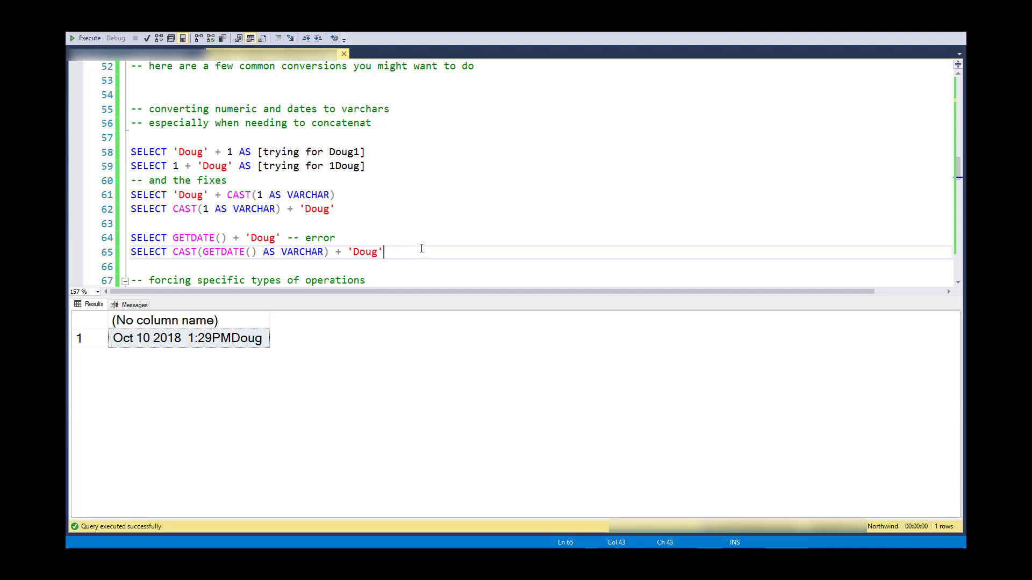
scroll(down, 3)
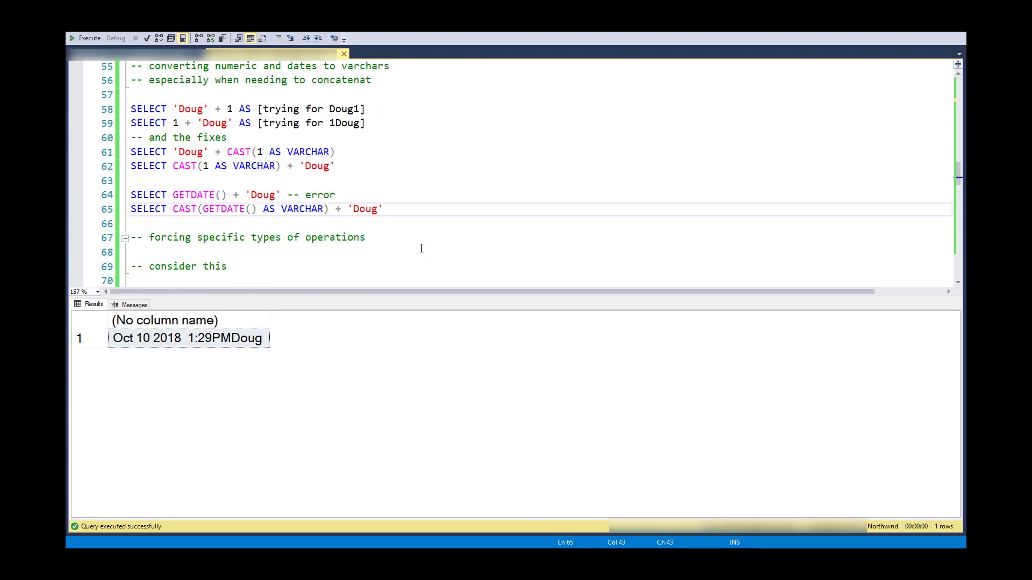
mouse_move(248, 261)
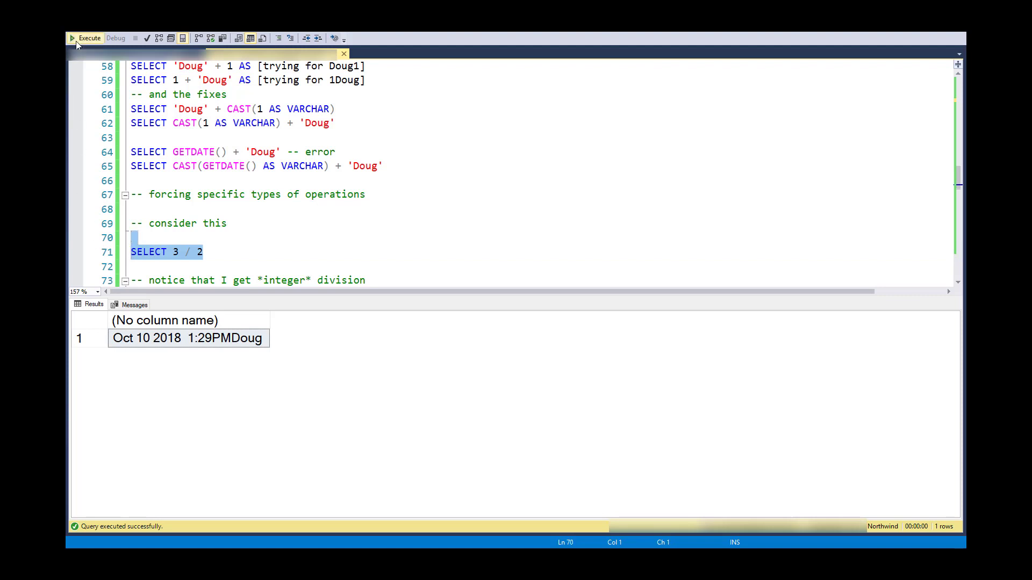
Step: Run SELECT 3 / 2, returning 1, and highlight 'integer' in the comment
click(87, 38)
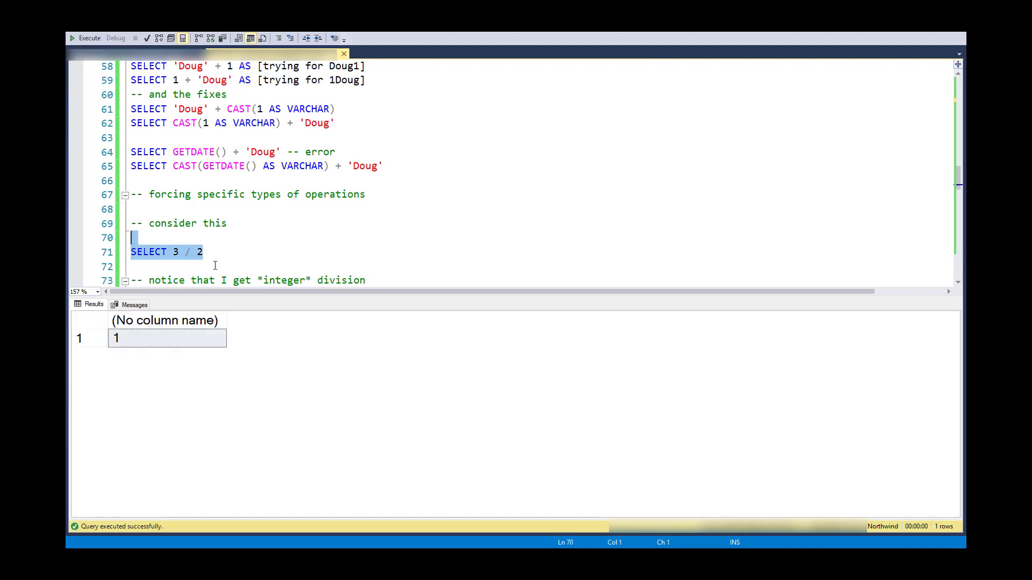
mouse_move(192, 261)
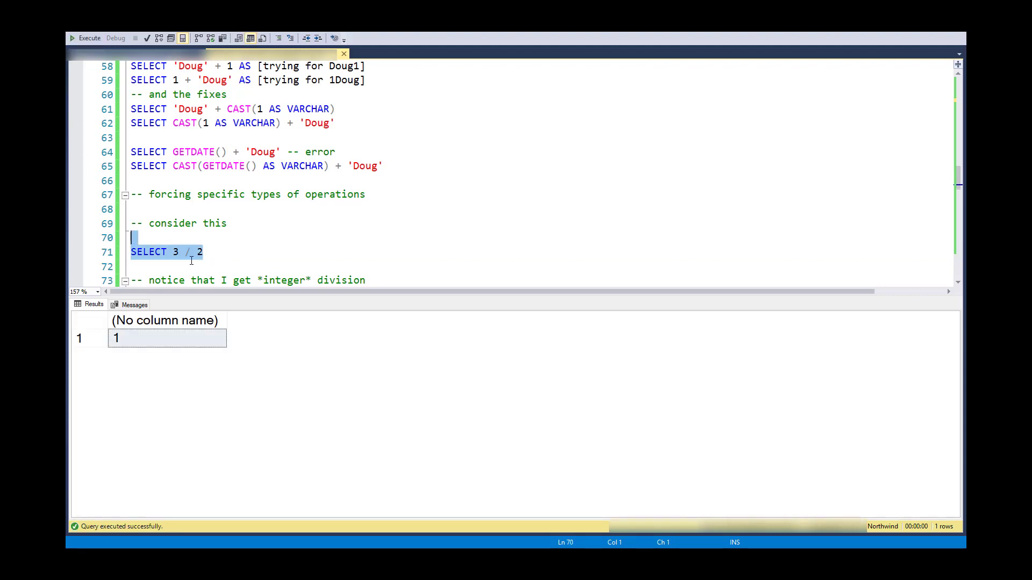
mouse_move(239, 252)
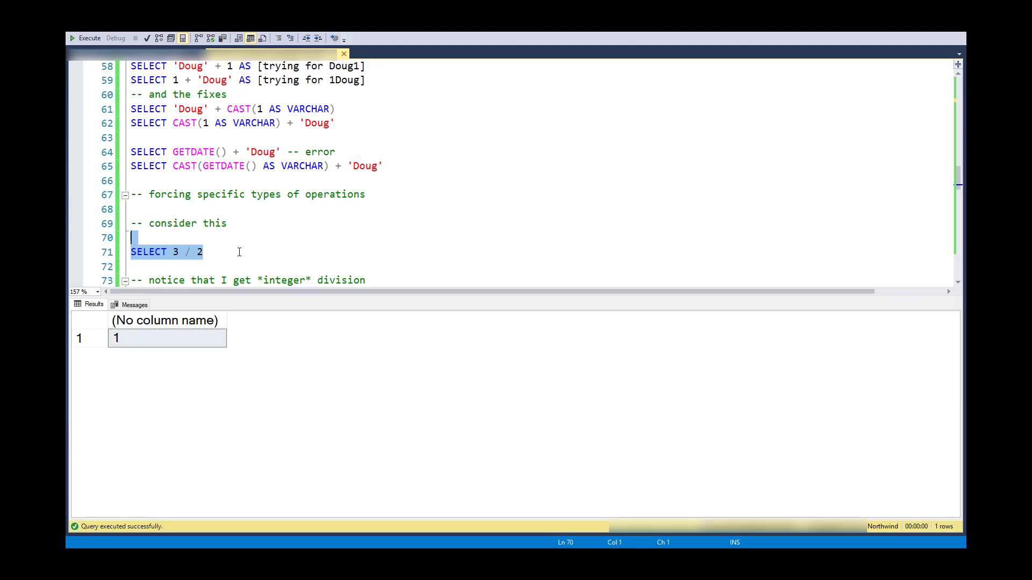
mouse_move(245, 254)
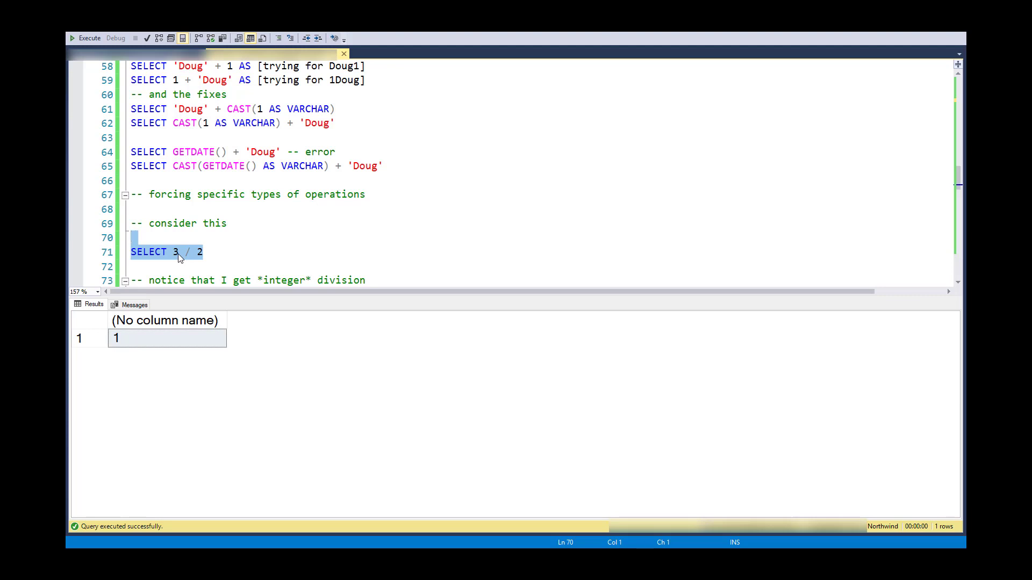
mouse_move(275, 254)
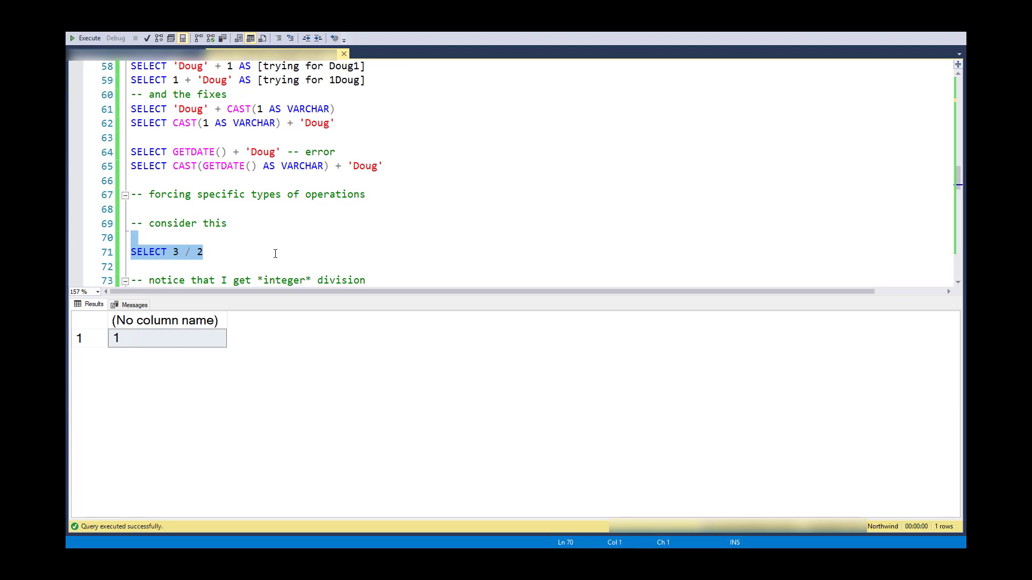
double_click(285, 280)
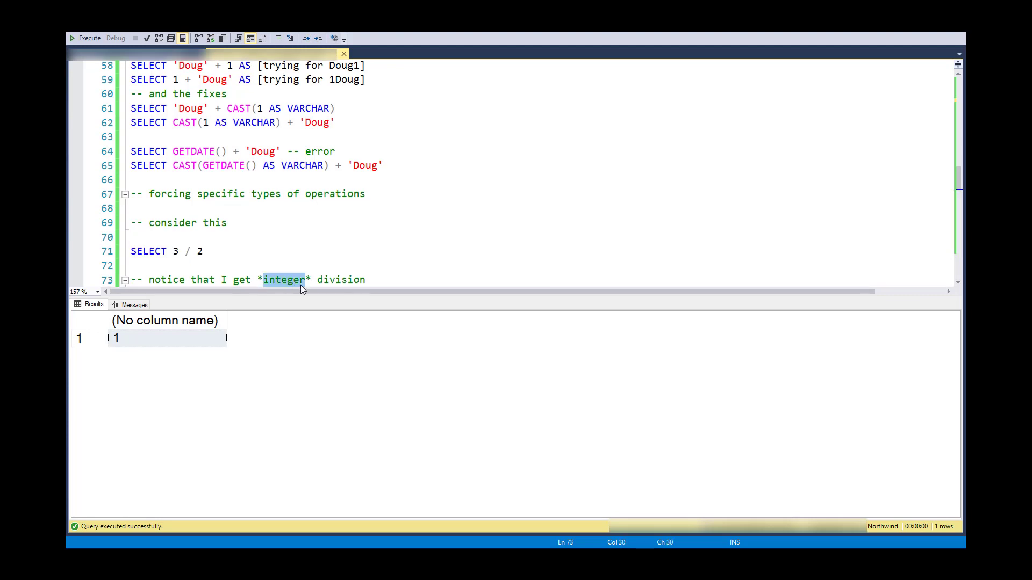
mouse_move(364, 261)
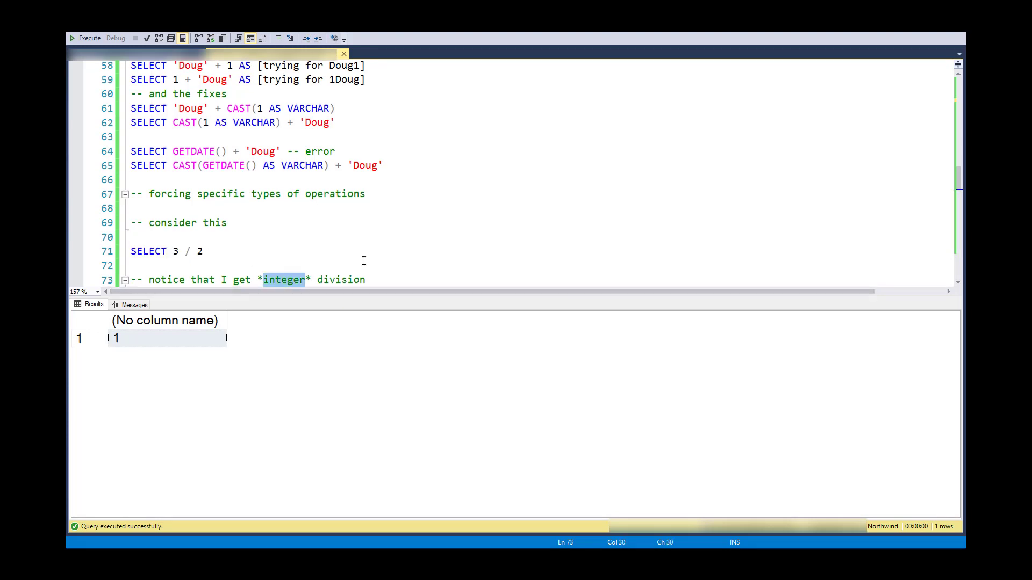
scroll(down, 3)
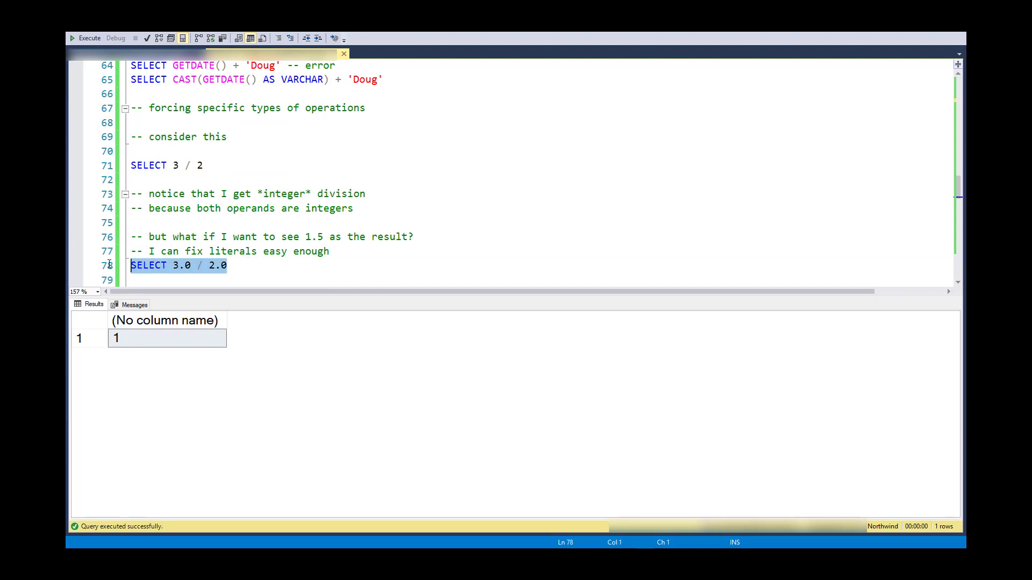
mouse_move(174, 272)
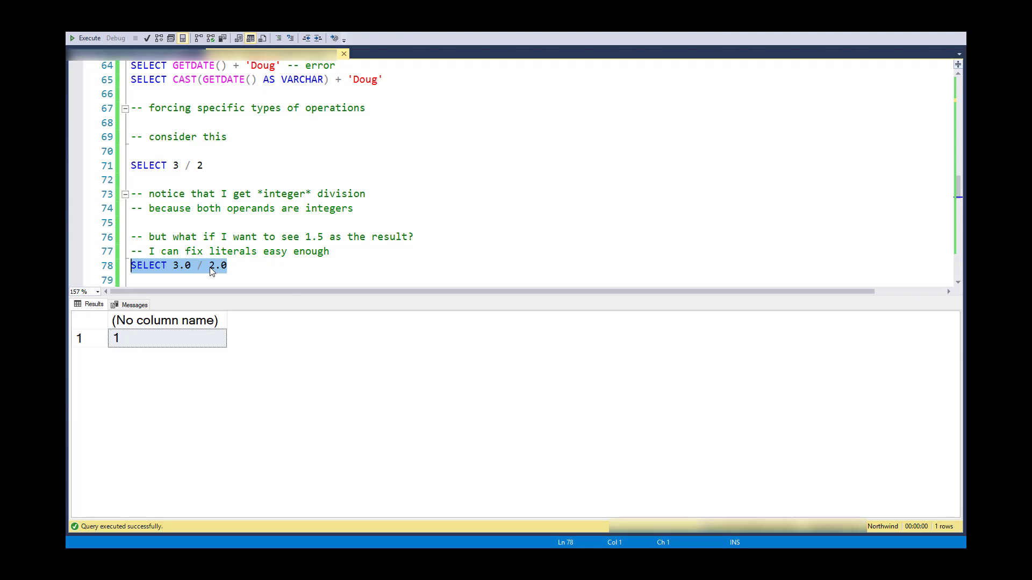
Step: Run SELECT 3.0 / 2.0, returning 1.500000
click(87, 38)
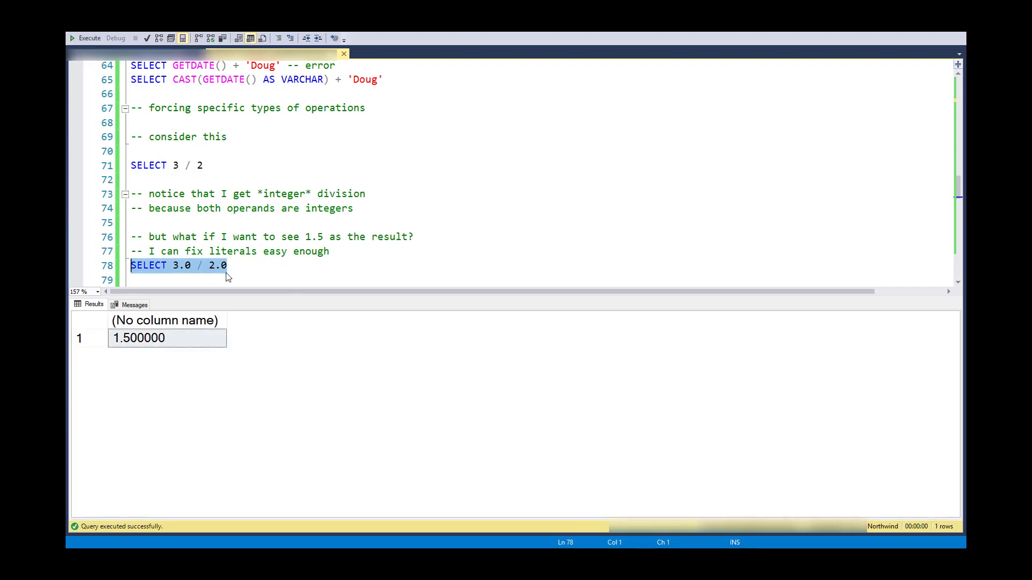
click(174, 266)
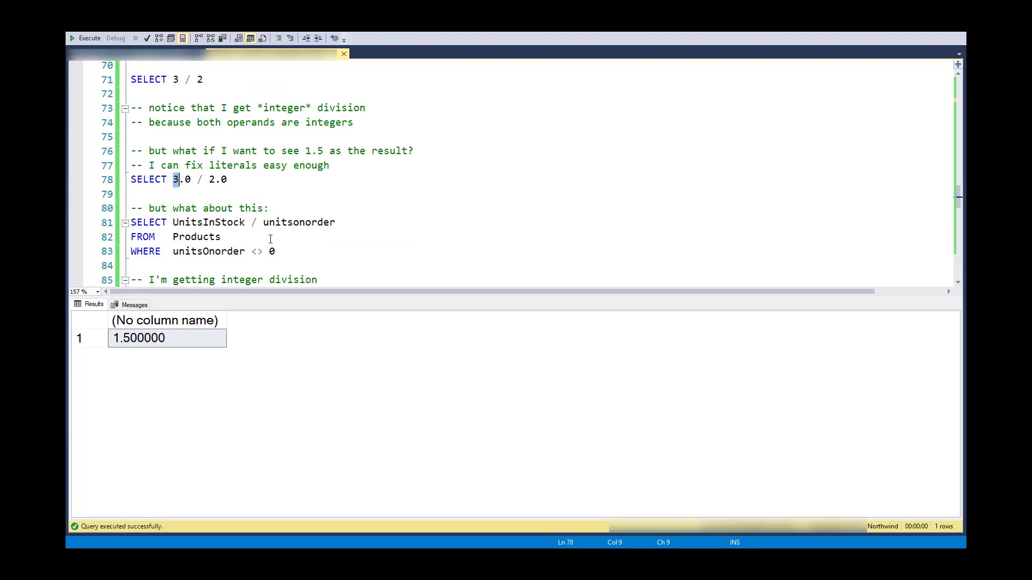
mouse_move(291, 233)
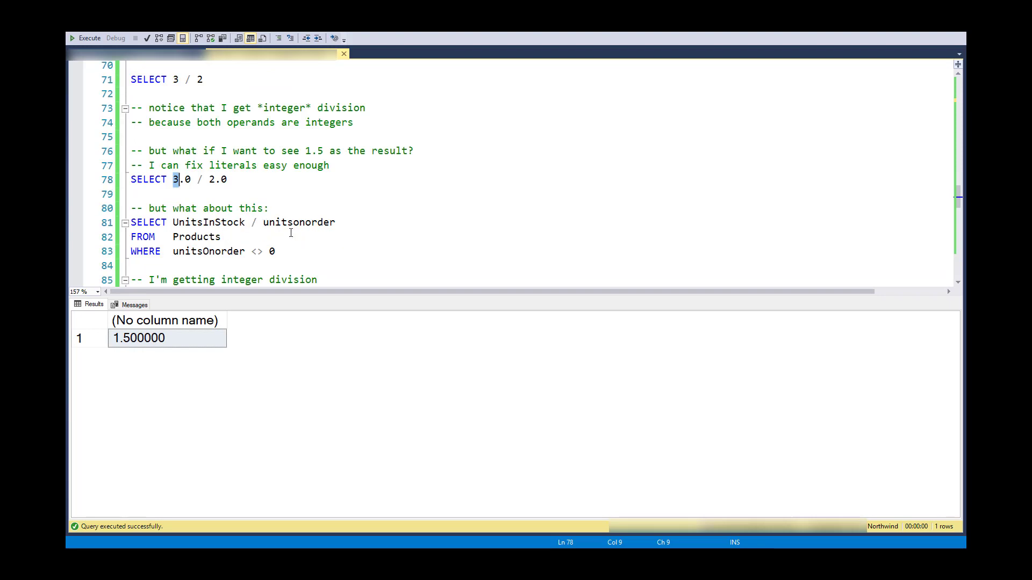
Step: Run SELECT UnitsInStock / unitsonorder FROM Products, returning 17 rows of mostly 0
drag(131, 222, 275, 251)
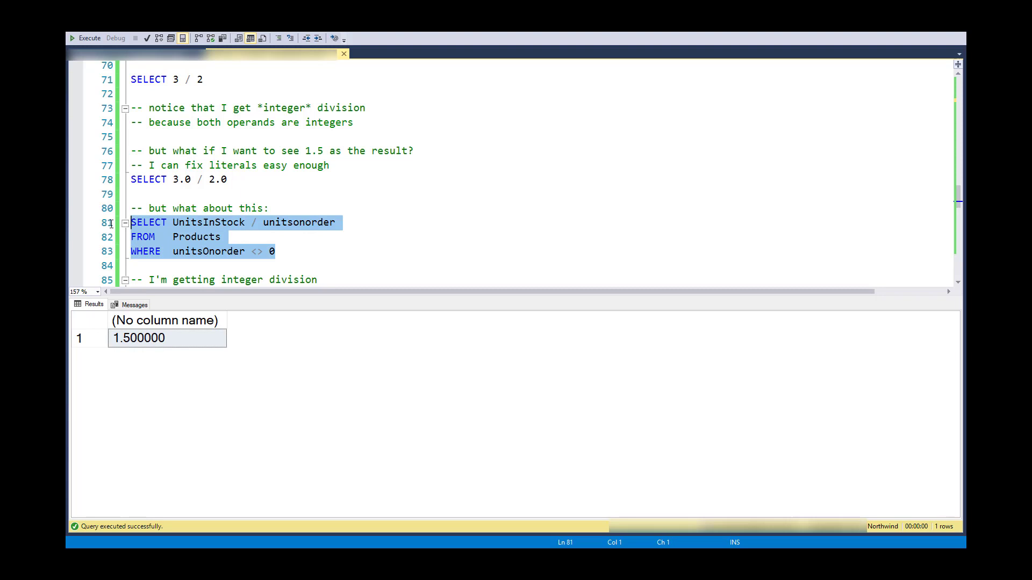
mouse_move(187, 245)
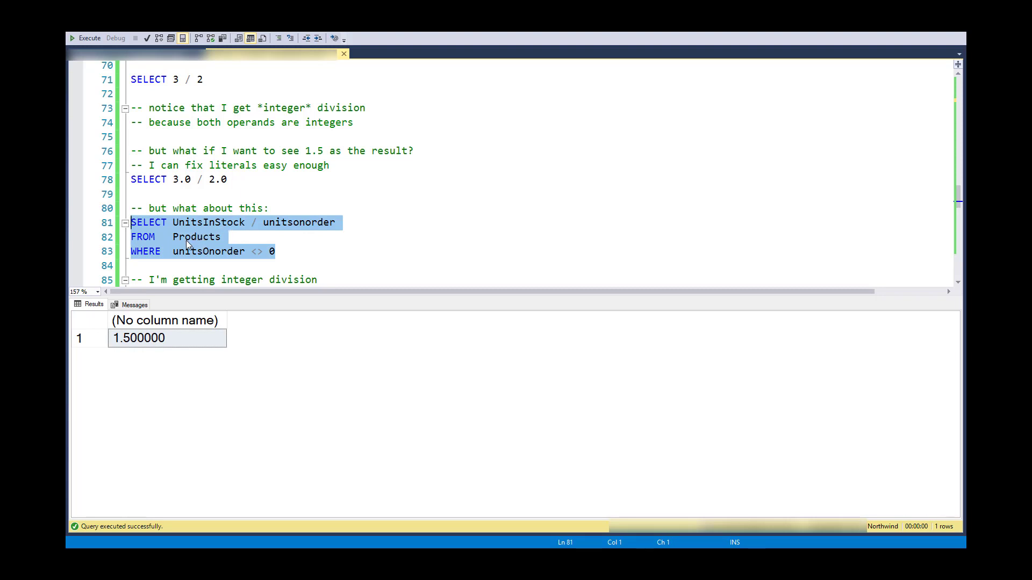
mouse_move(220, 223)
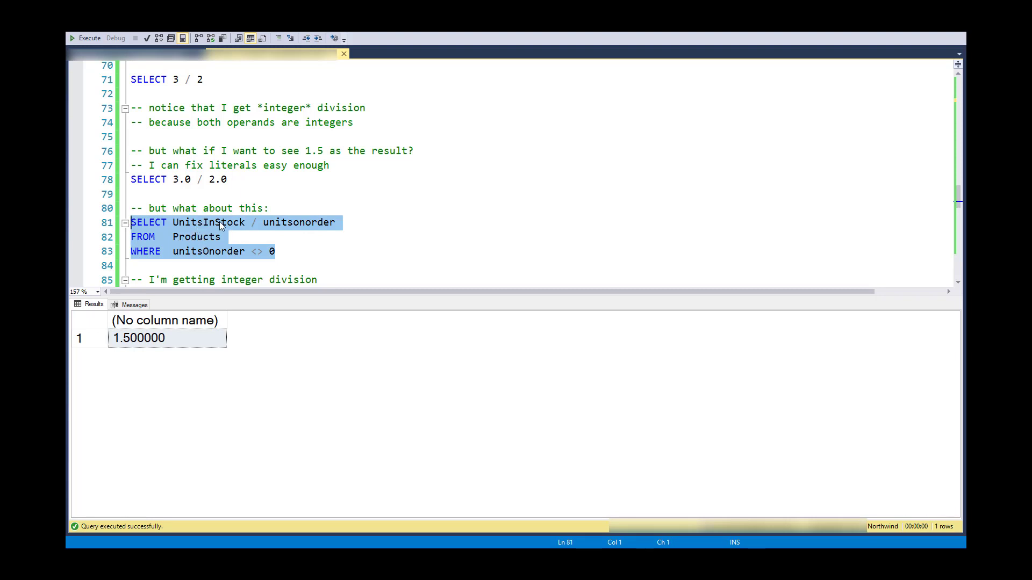
mouse_move(311, 227)
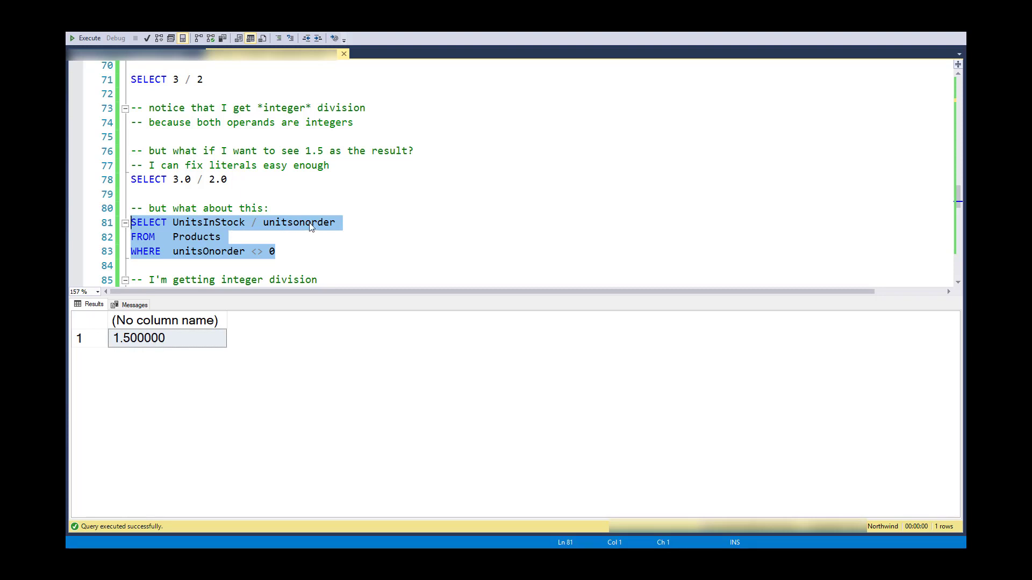
mouse_move(273, 254)
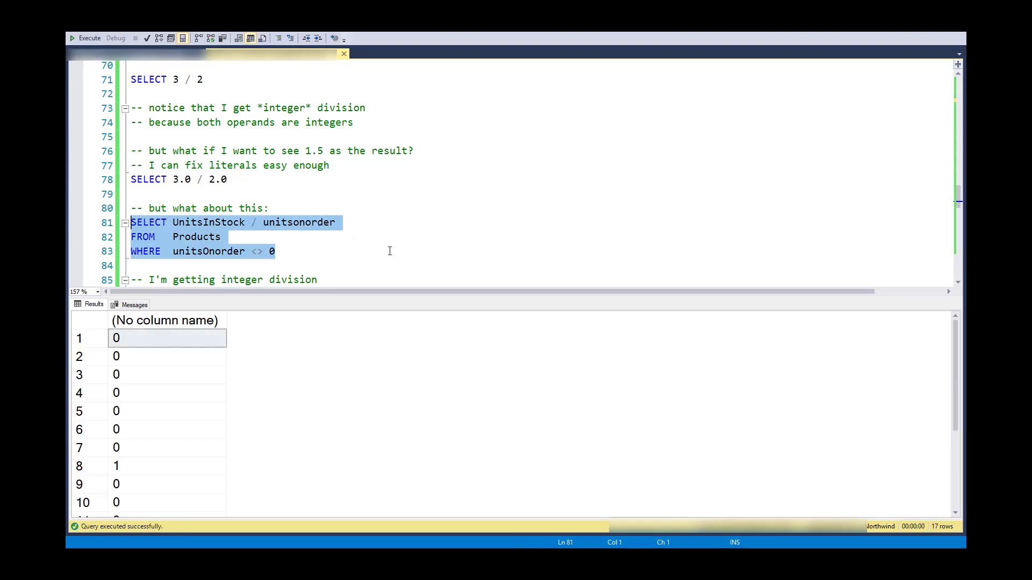
click(161, 393)
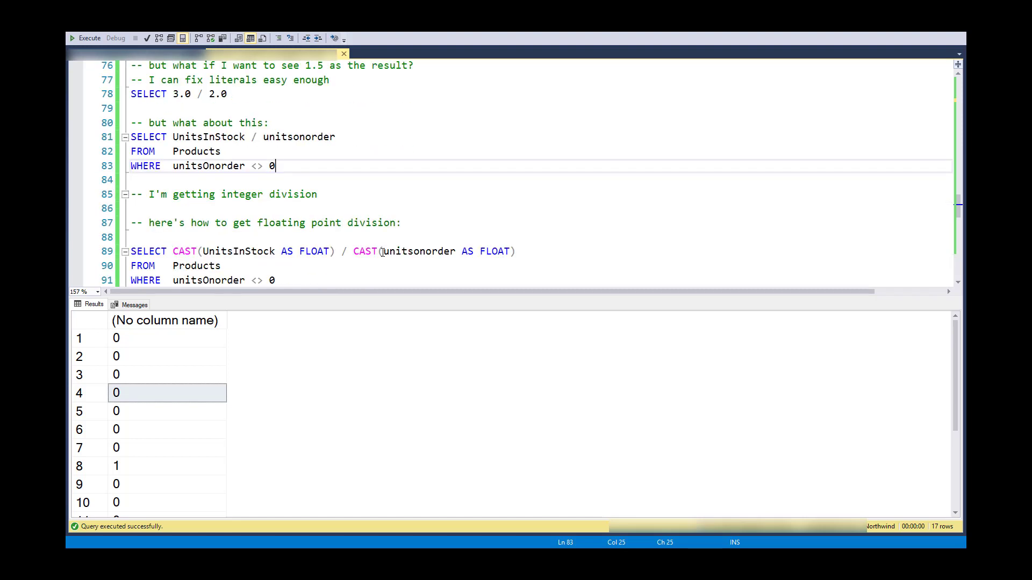
Step: Run the UnitsInStock / unitsonorder division cast to FLOAT, getting ratios like 0.425 and 1.7
scroll(down, 3)
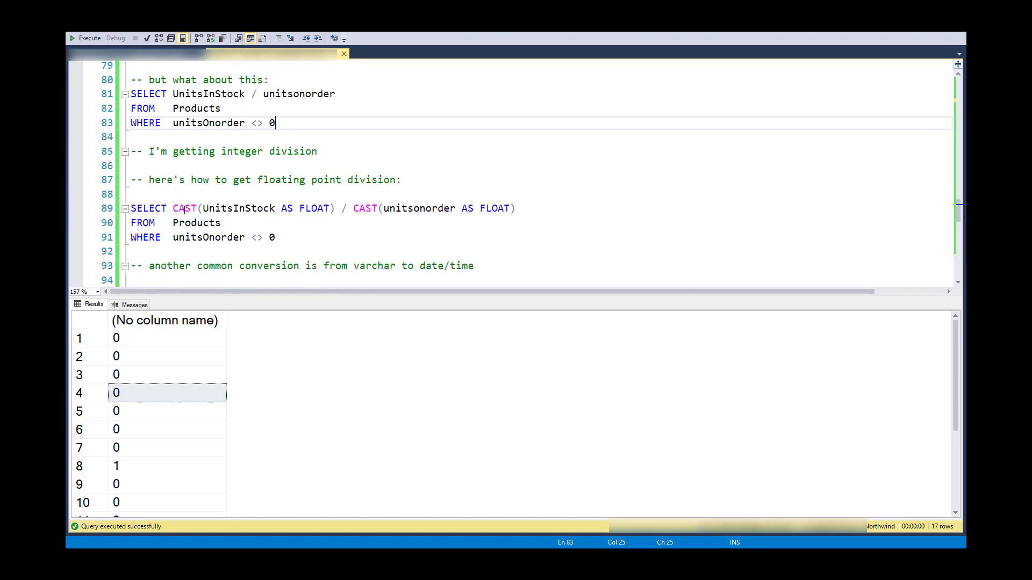
drag(173, 208, 335, 208)
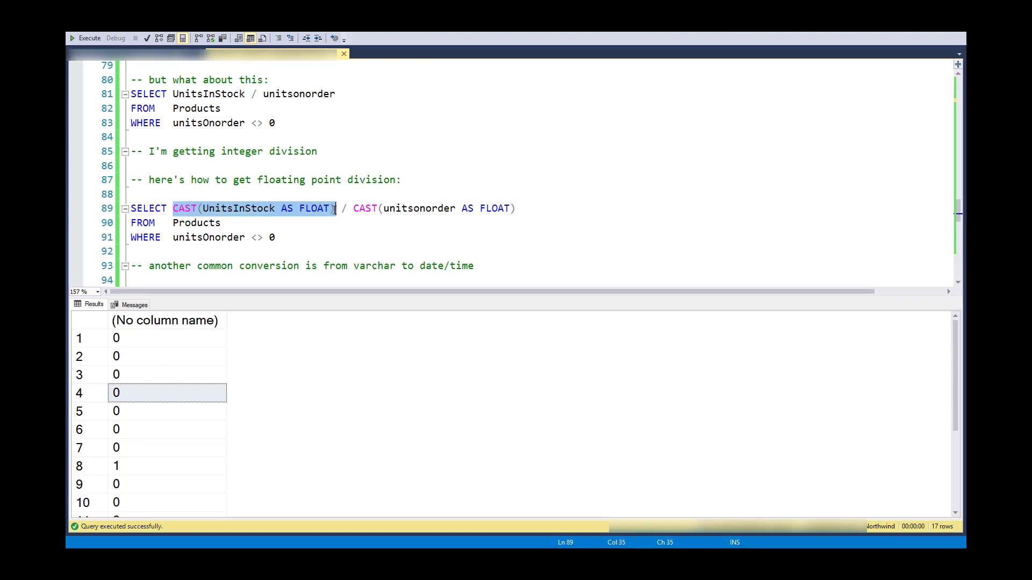
mouse_move(248, 214)
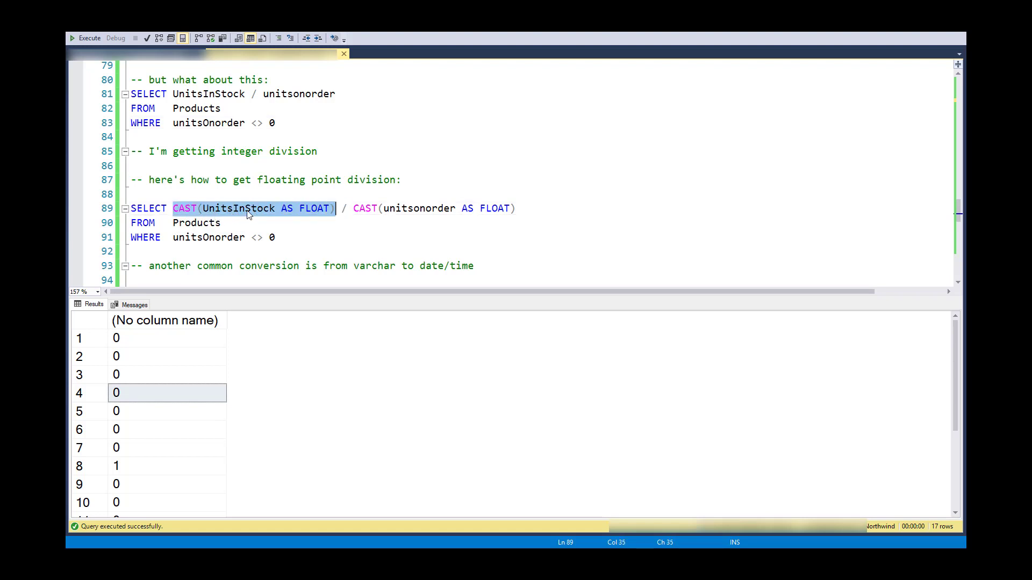
mouse_move(348, 209)
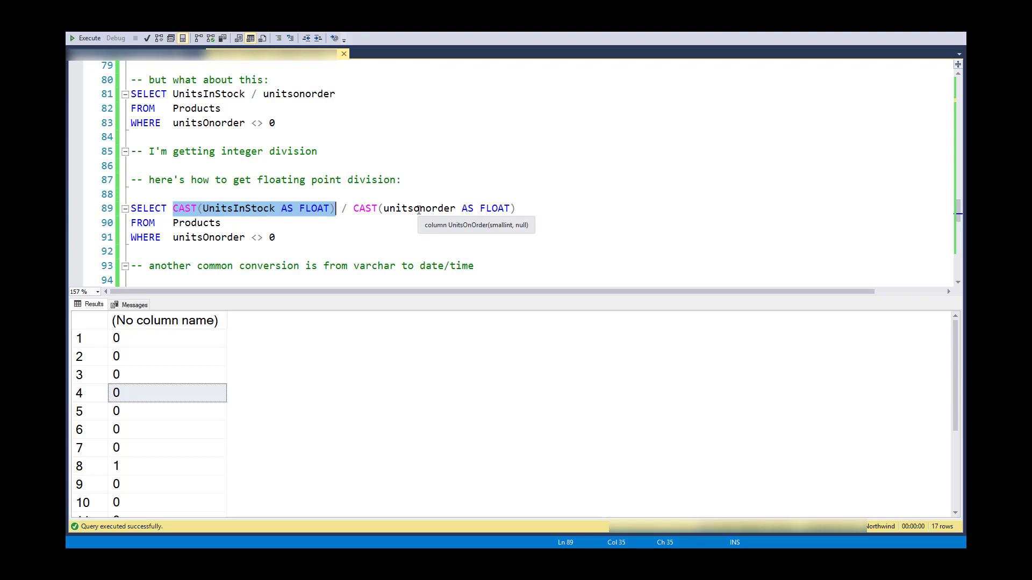
mouse_move(357, 208)
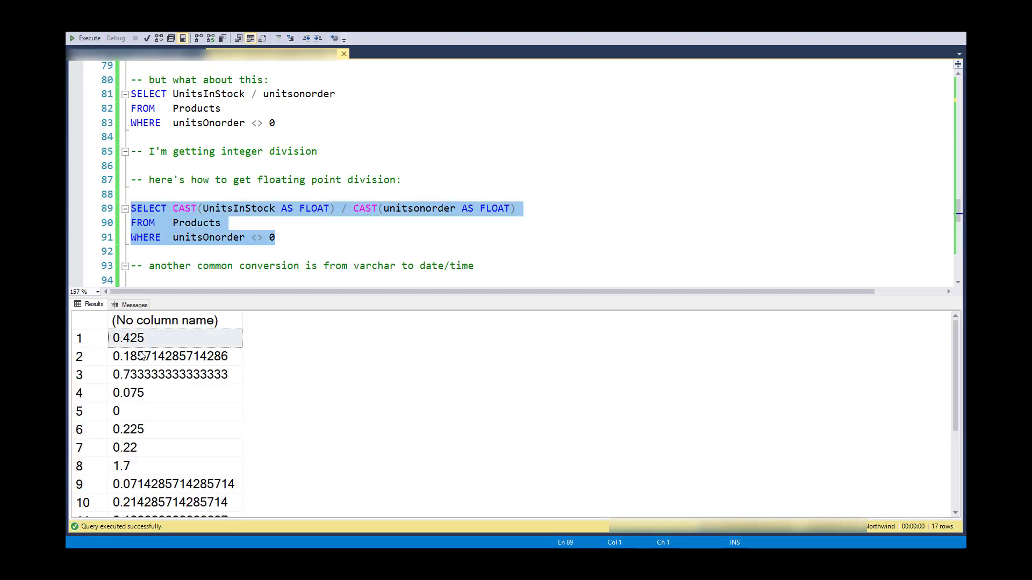
click(323, 248)
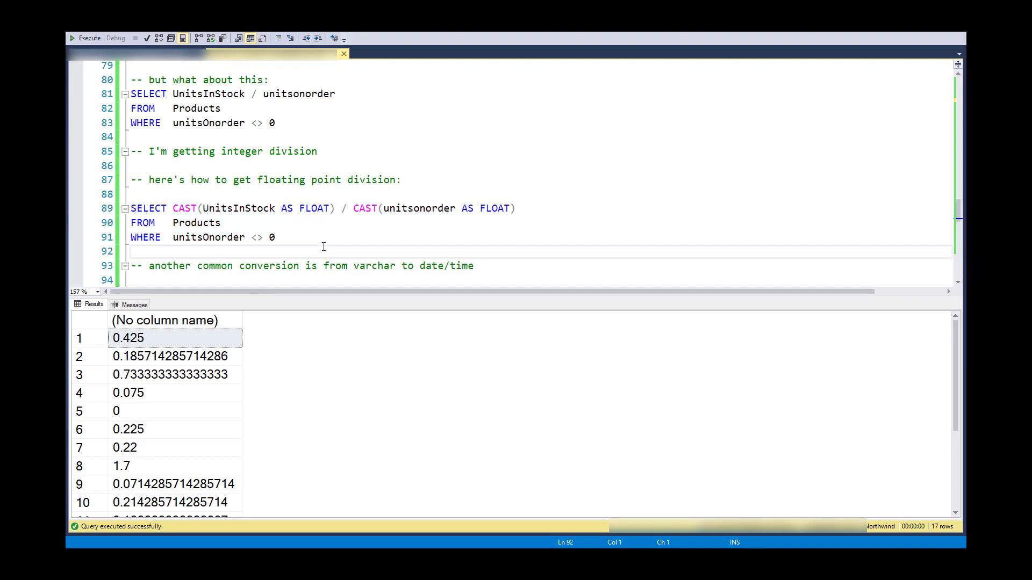
mouse_move(330, 256)
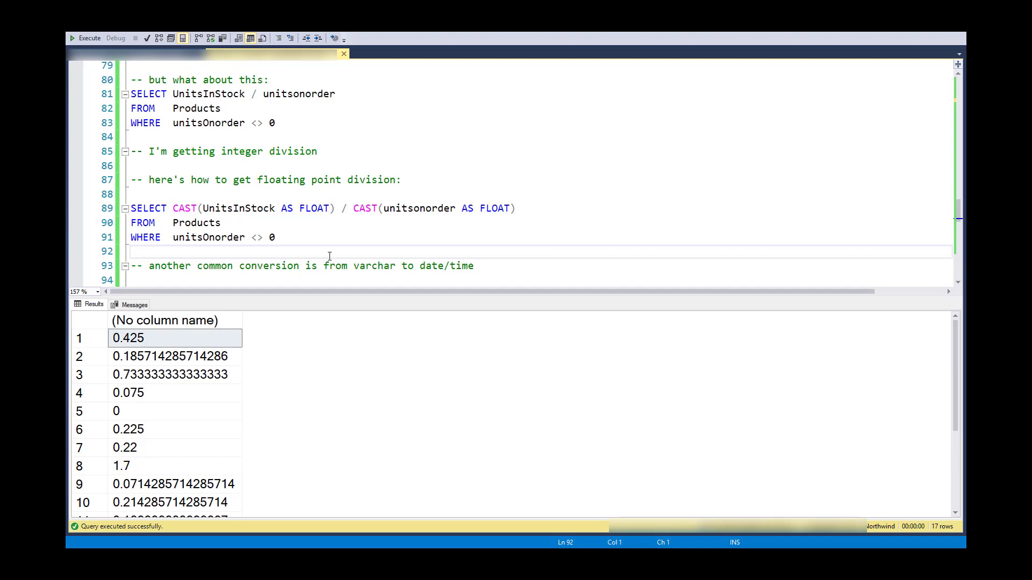
Step: Run the three '4/8/2018' statements, casting the string to DATE and DATETIME2
scroll(down, 3)
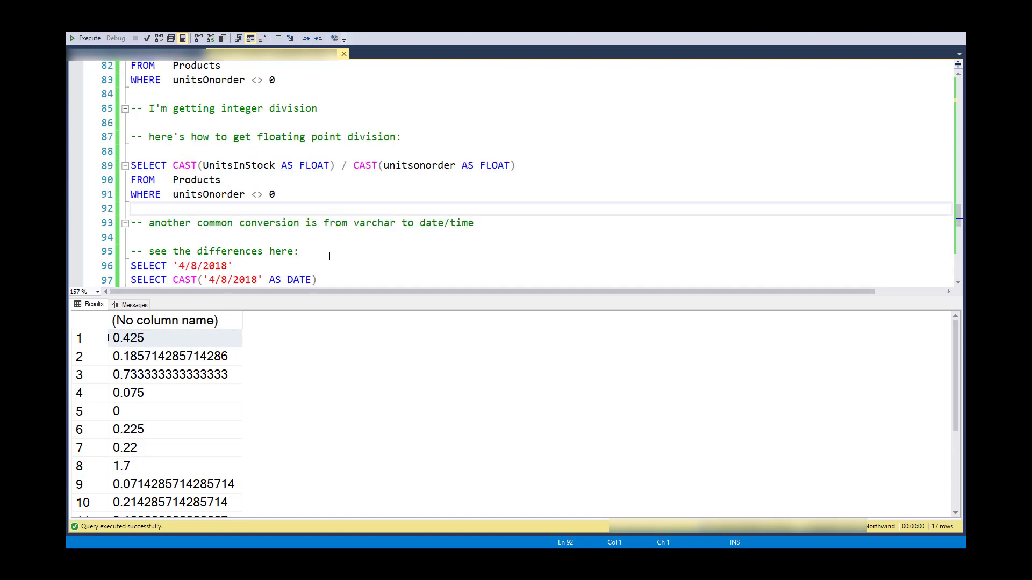
mouse_move(331, 259)
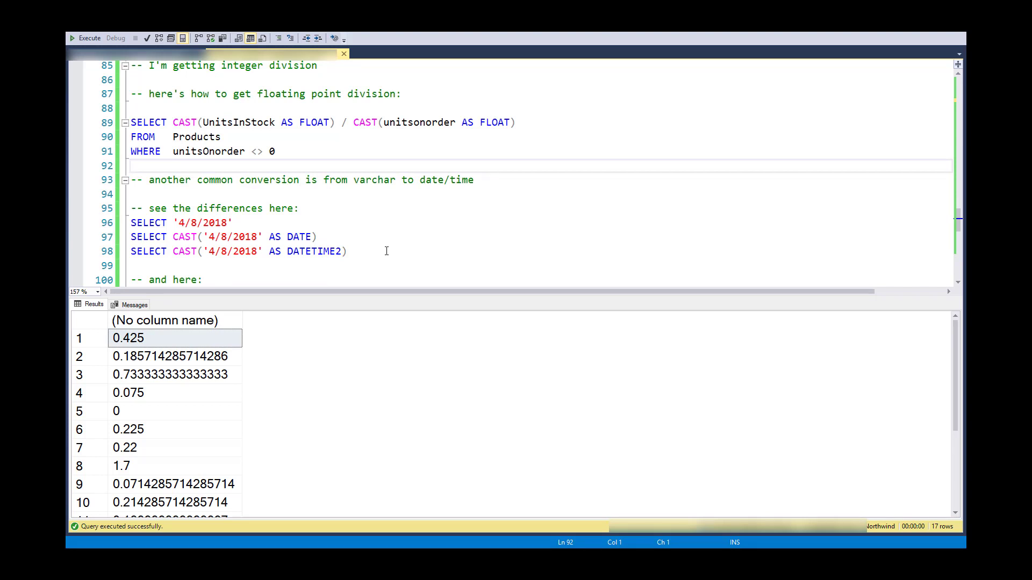
mouse_move(359, 249)
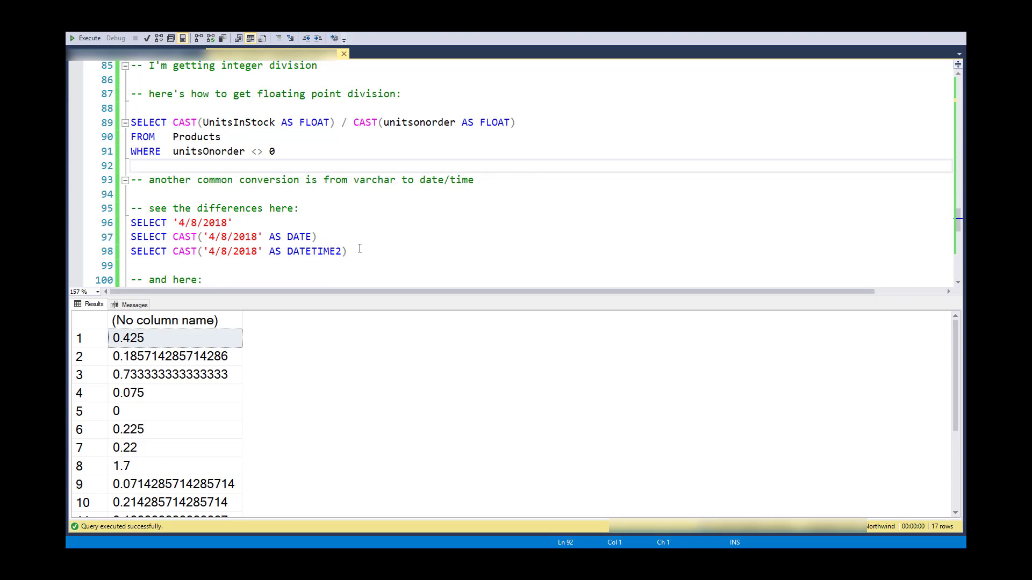
drag(131, 223, 347, 252)
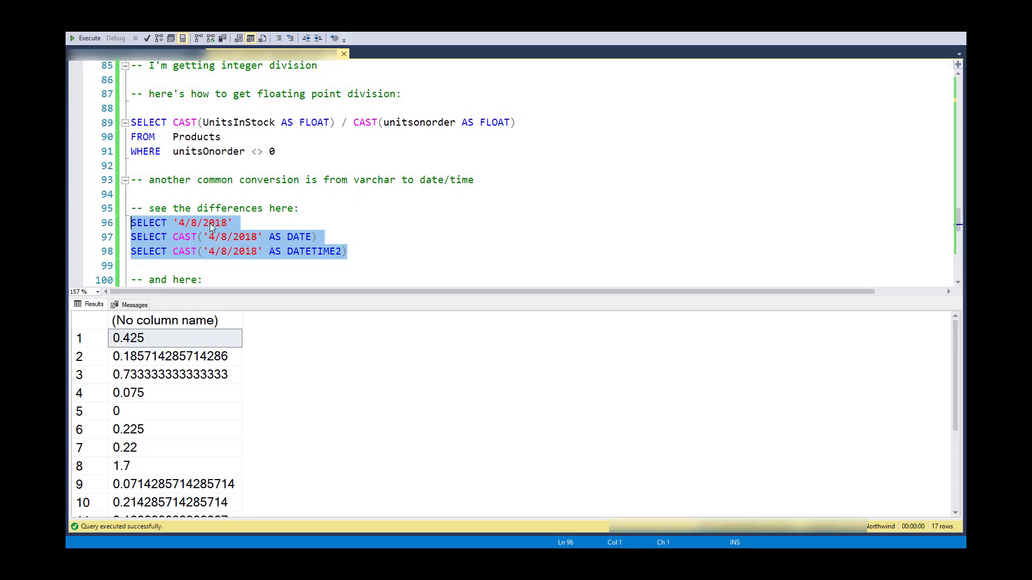
mouse_move(235, 224)
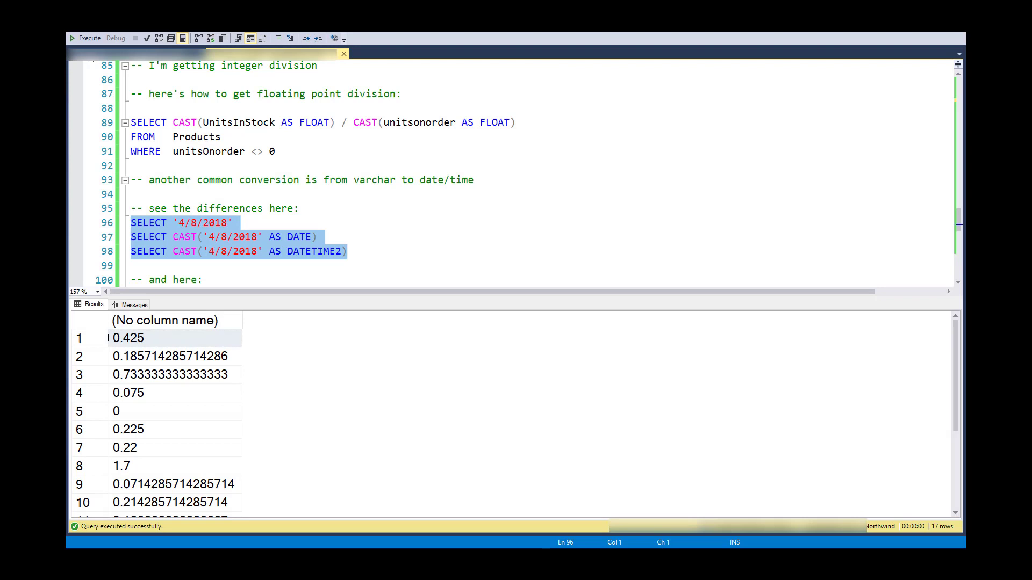
click(75, 38)
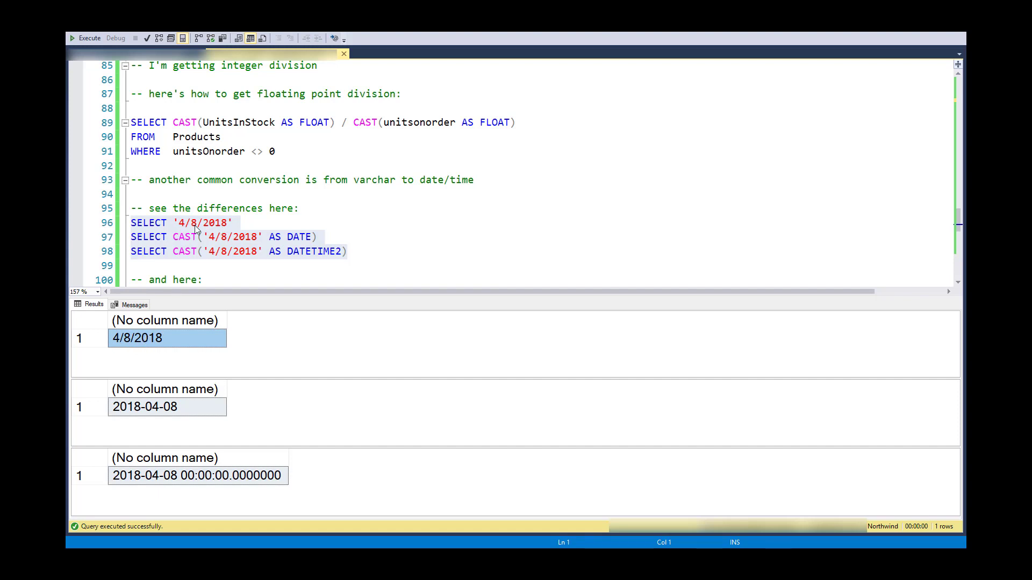
mouse_move(137, 342)
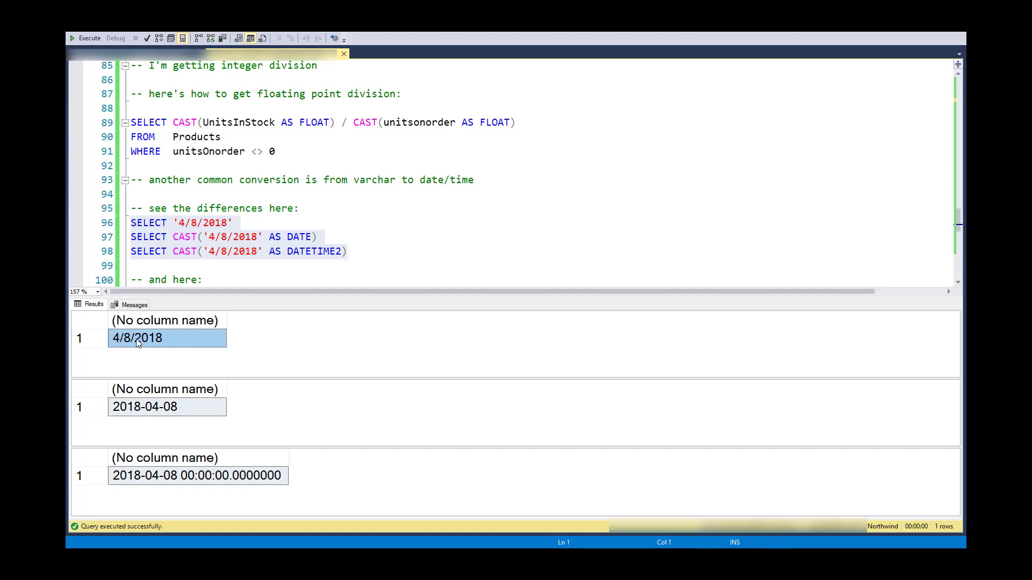
mouse_move(169, 341)
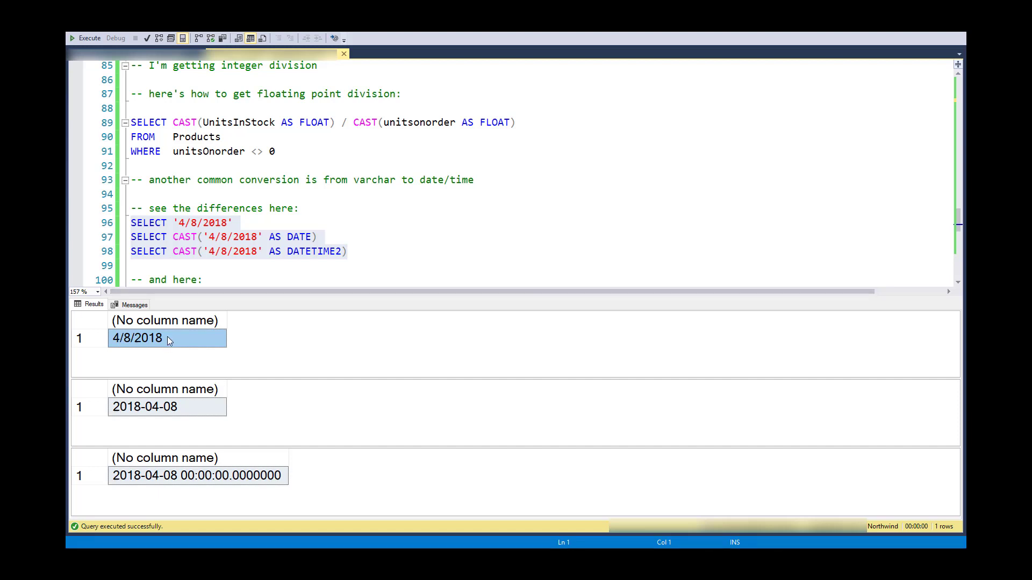
mouse_move(176, 239)
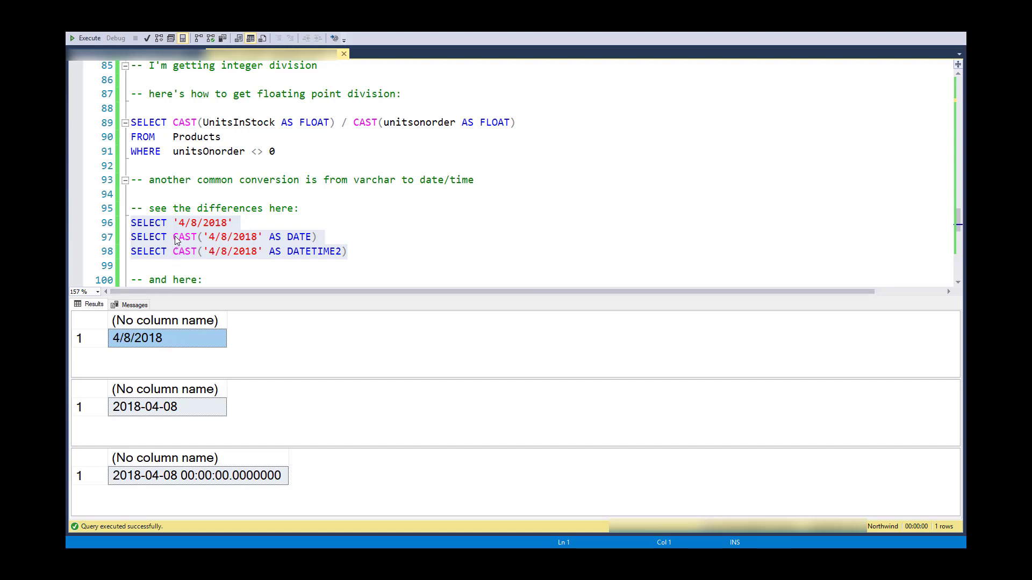
mouse_move(142, 425)
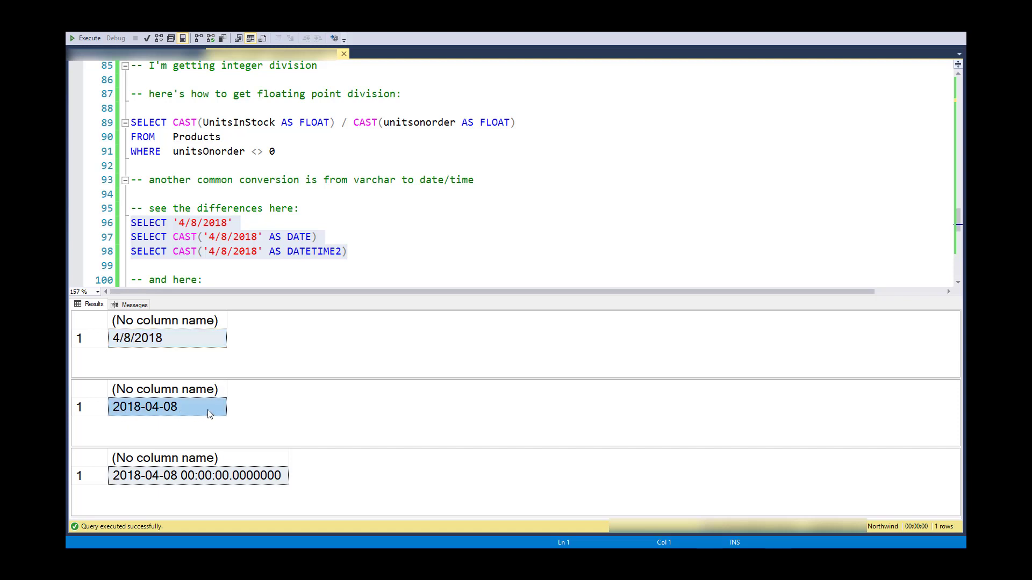
mouse_move(151, 418)
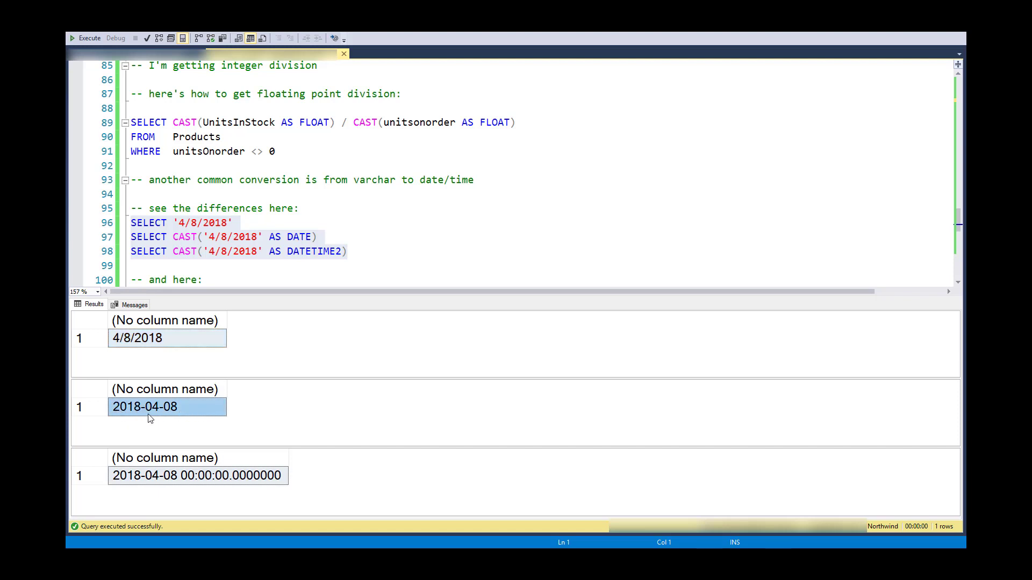
mouse_move(186, 411)
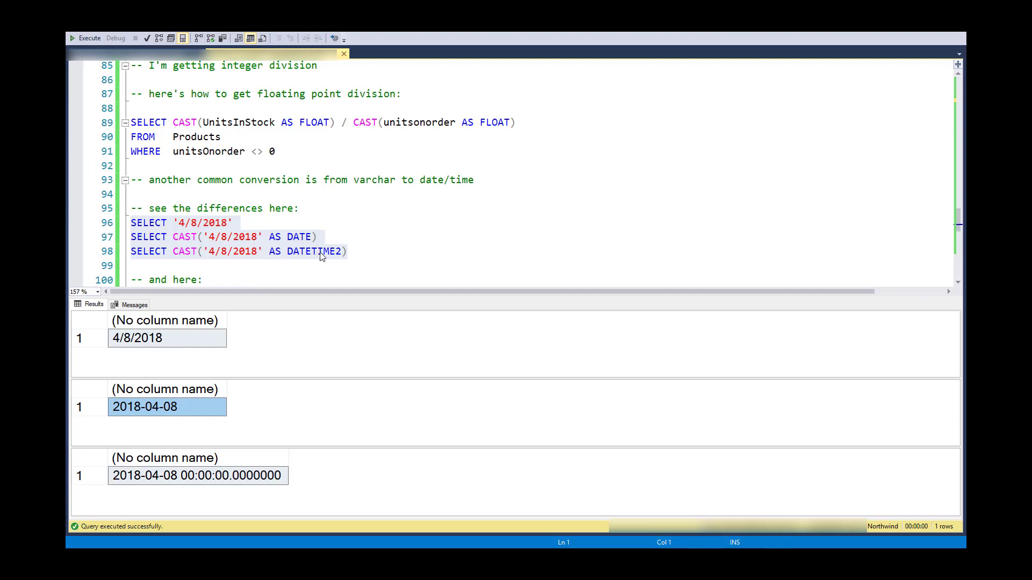
mouse_move(189, 493)
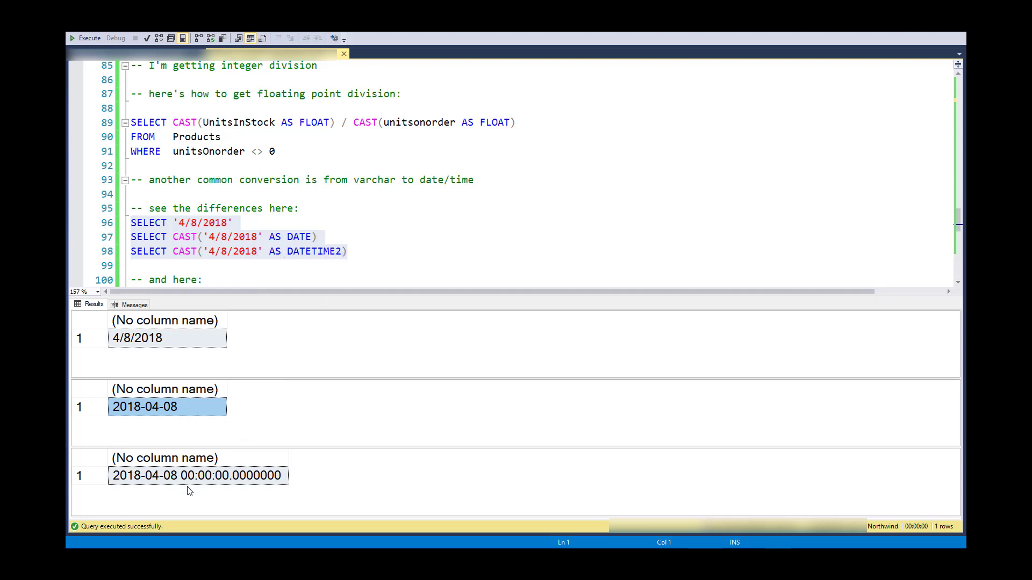
mouse_move(283, 305)
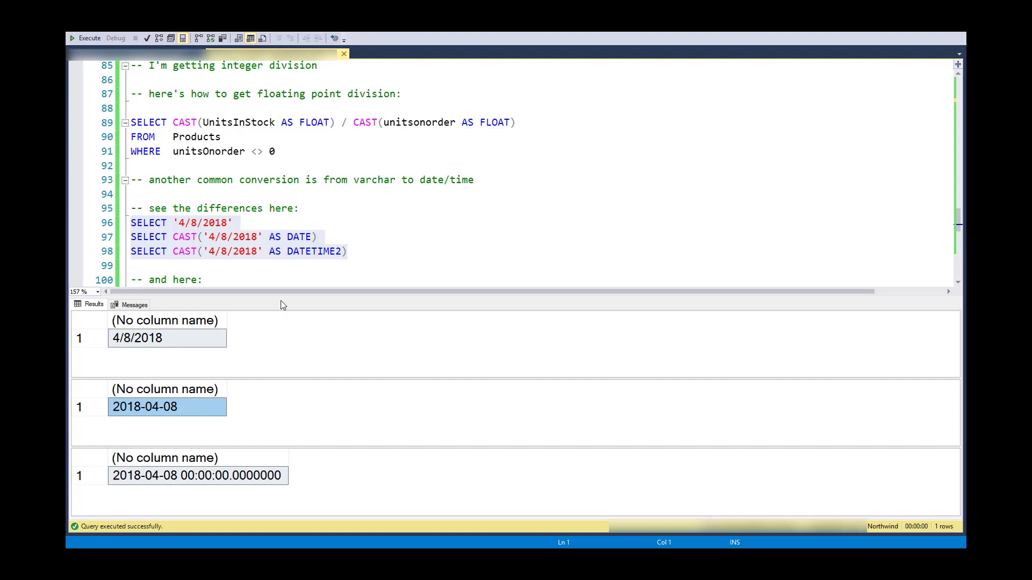
mouse_move(269, 475)
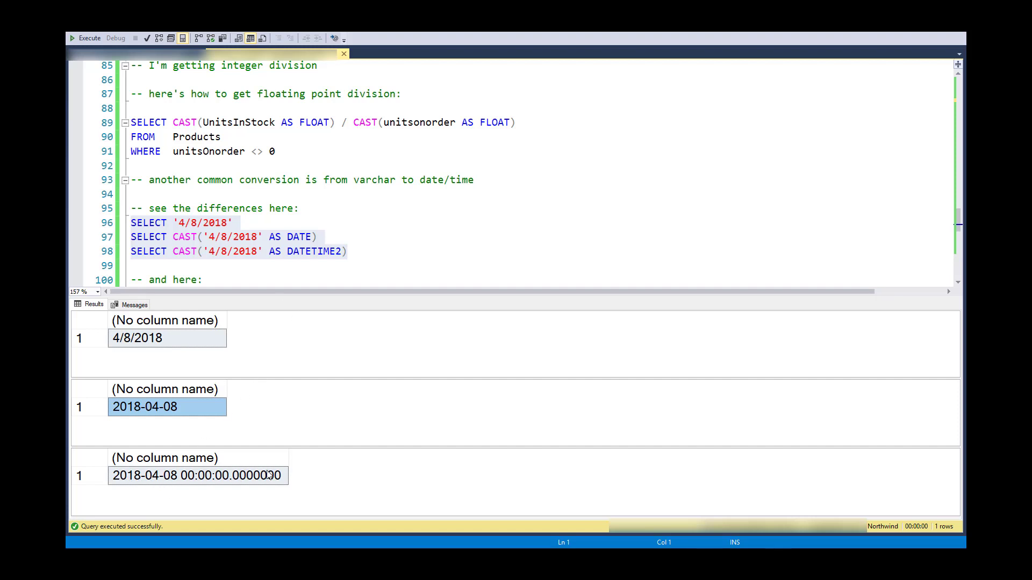
mouse_move(233, 481)
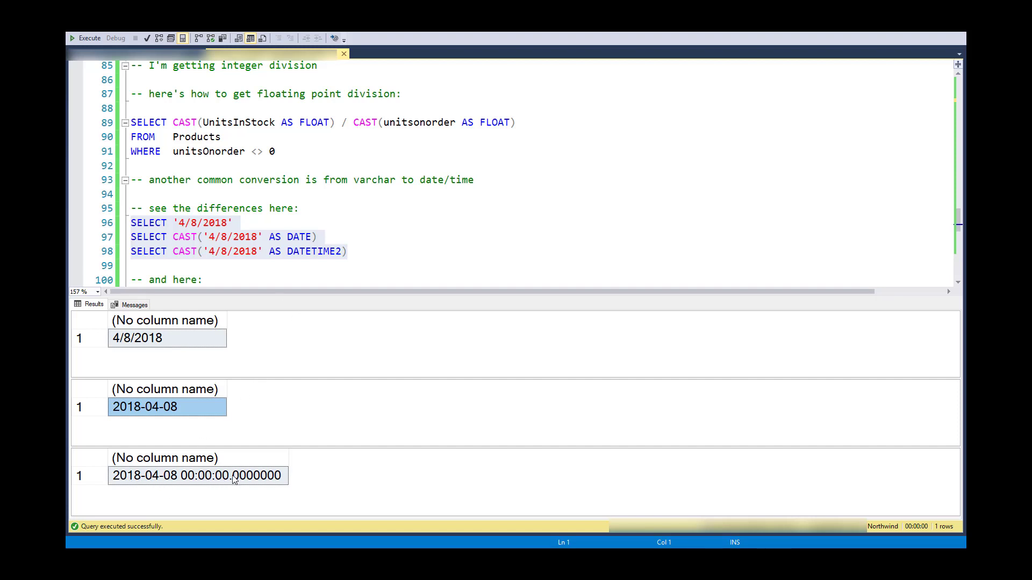
mouse_move(179, 486)
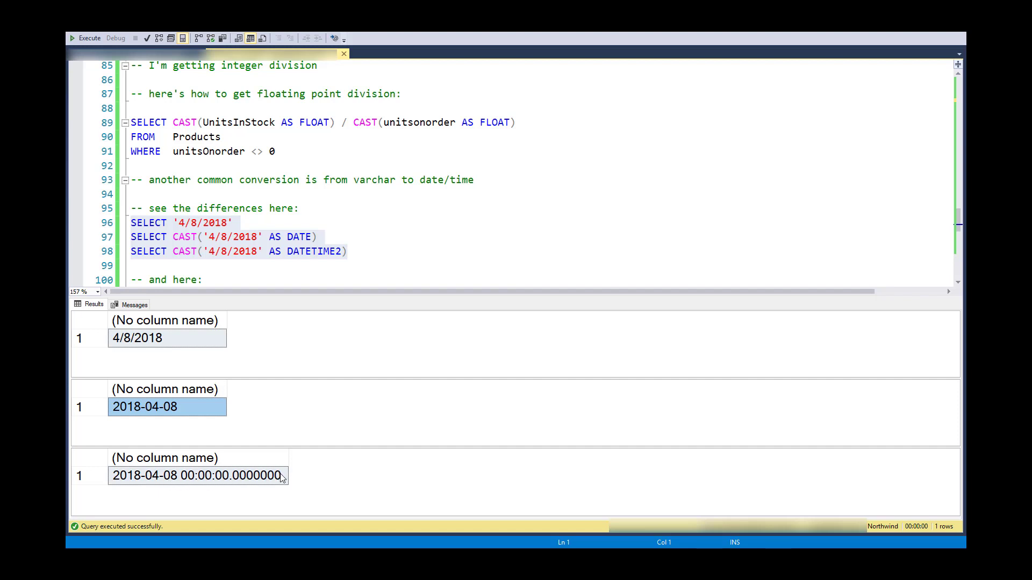
mouse_move(212, 483)
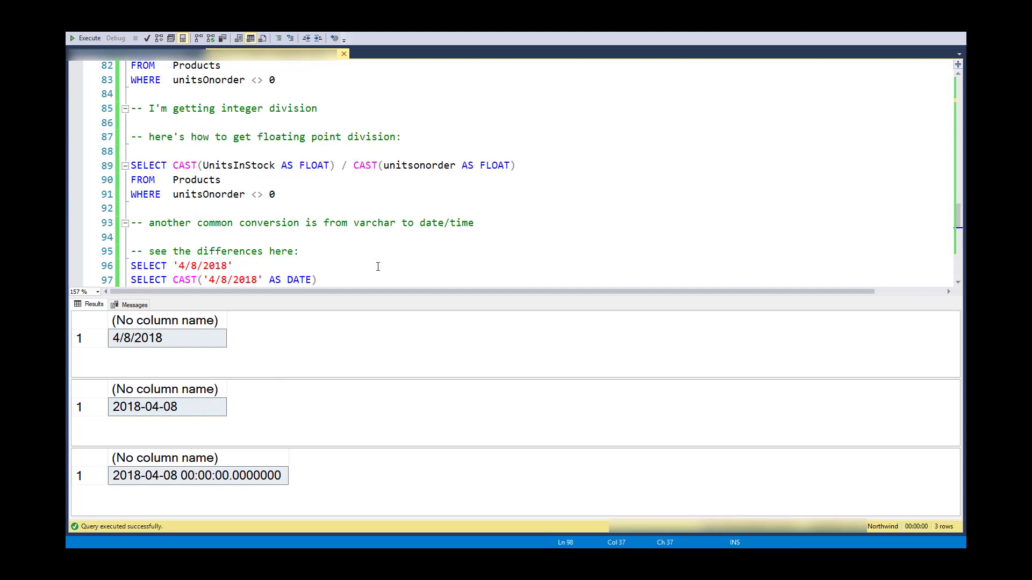
scroll(down, 3)
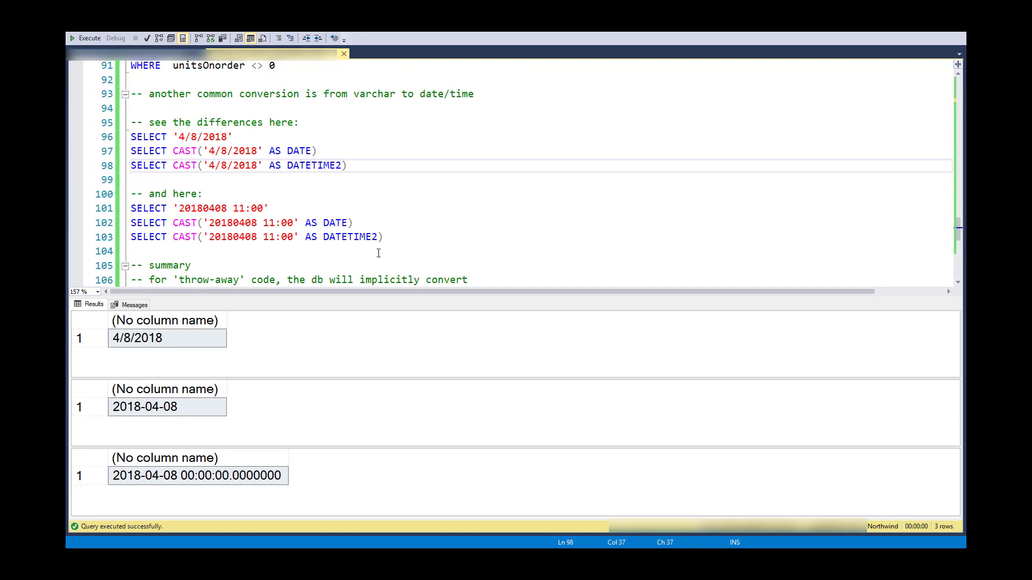
drag(131, 208, 382, 237)
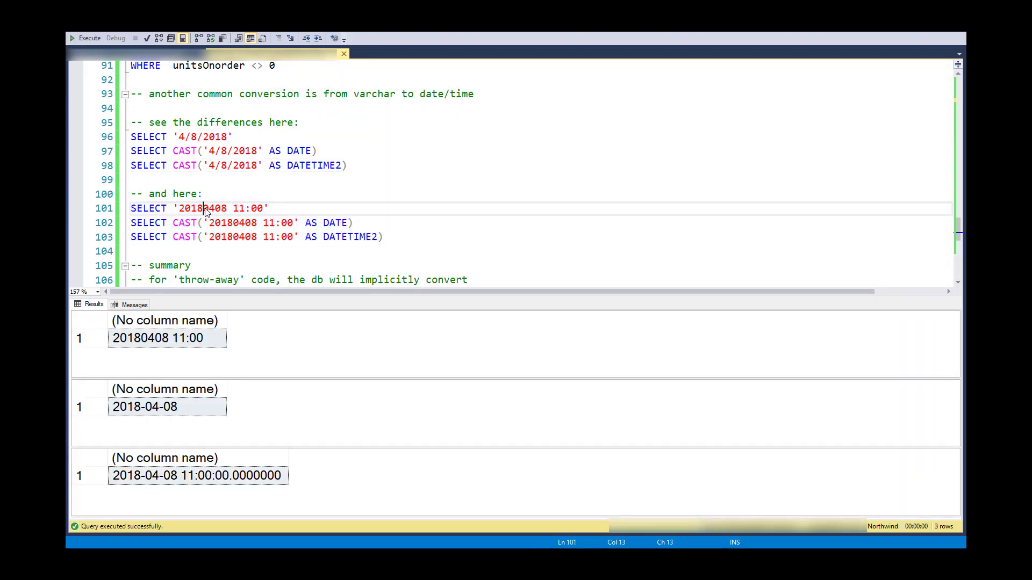
double_click(203, 208)
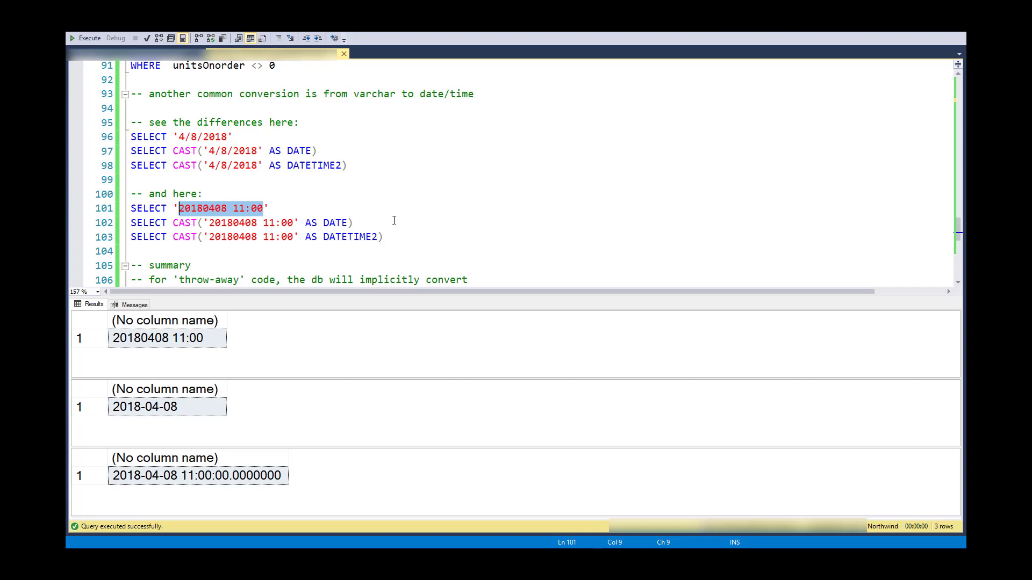
click(167, 338)
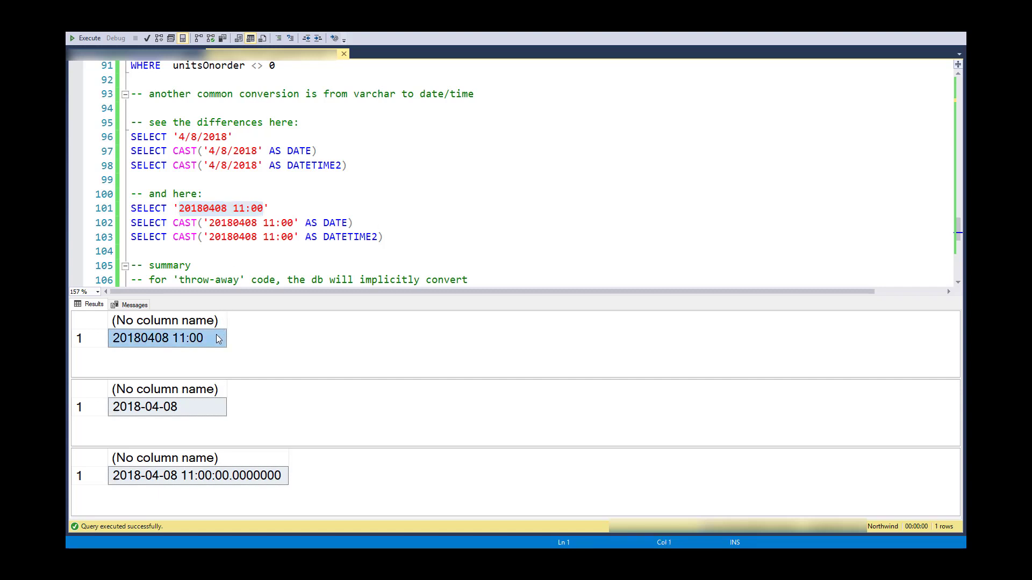
mouse_move(257, 301)
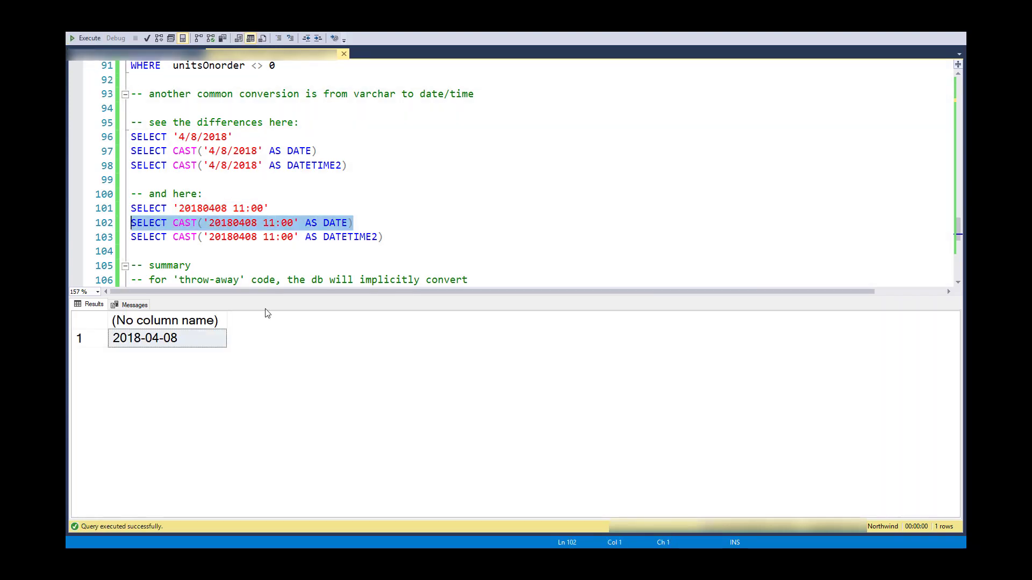
click(286, 223)
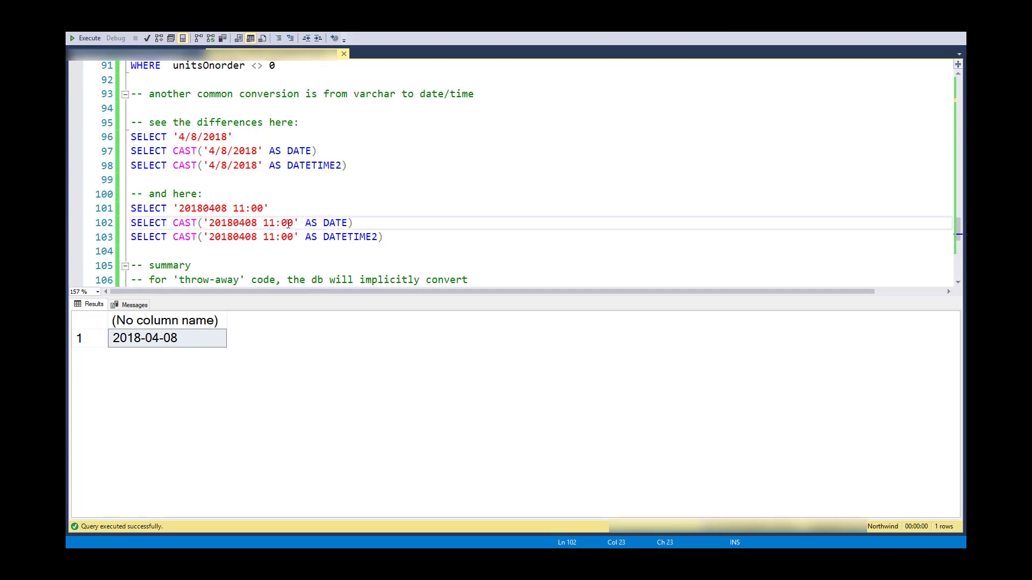
double_click(279, 223)
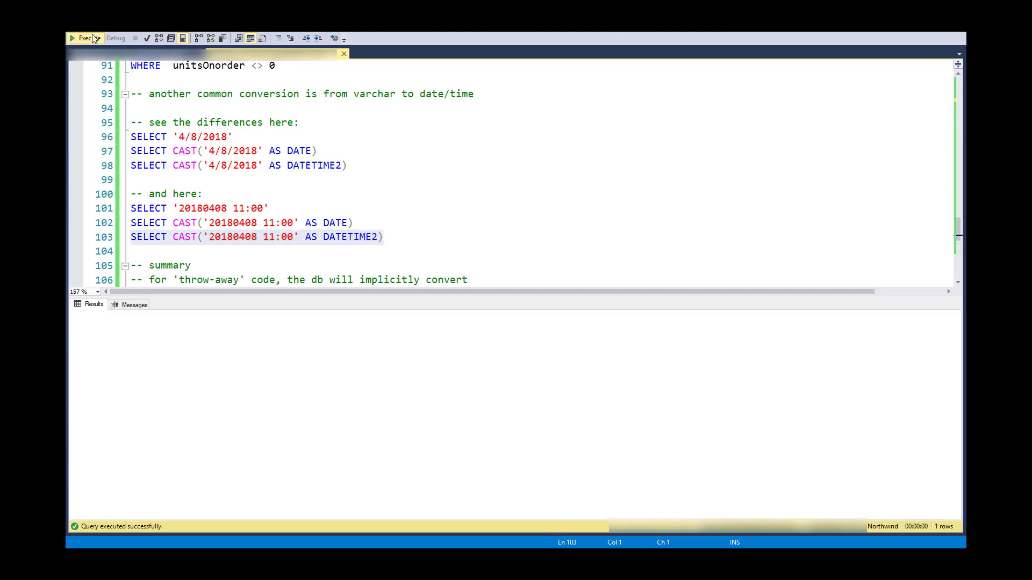
click(86, 38)
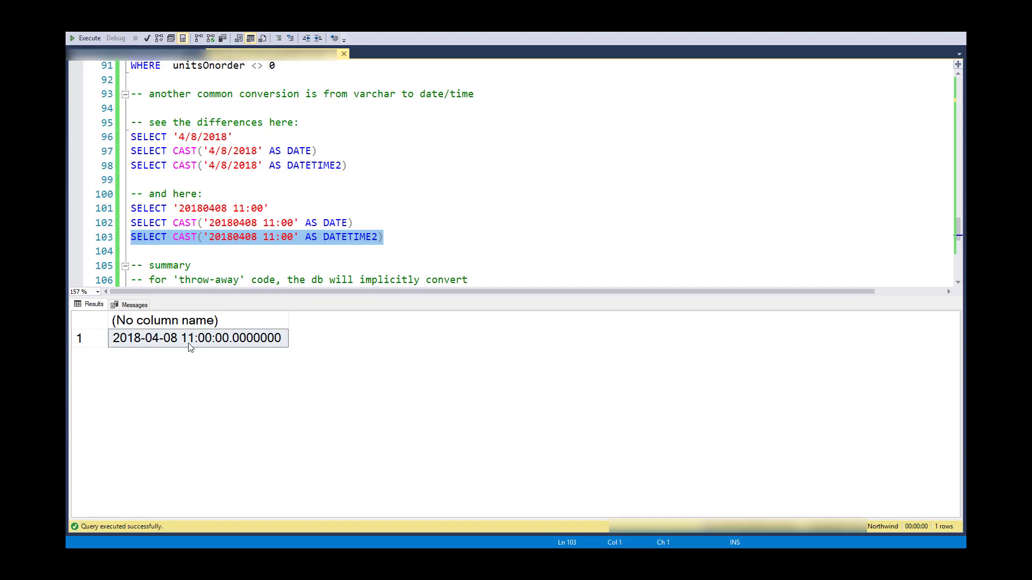
mouse_move(207, 339)
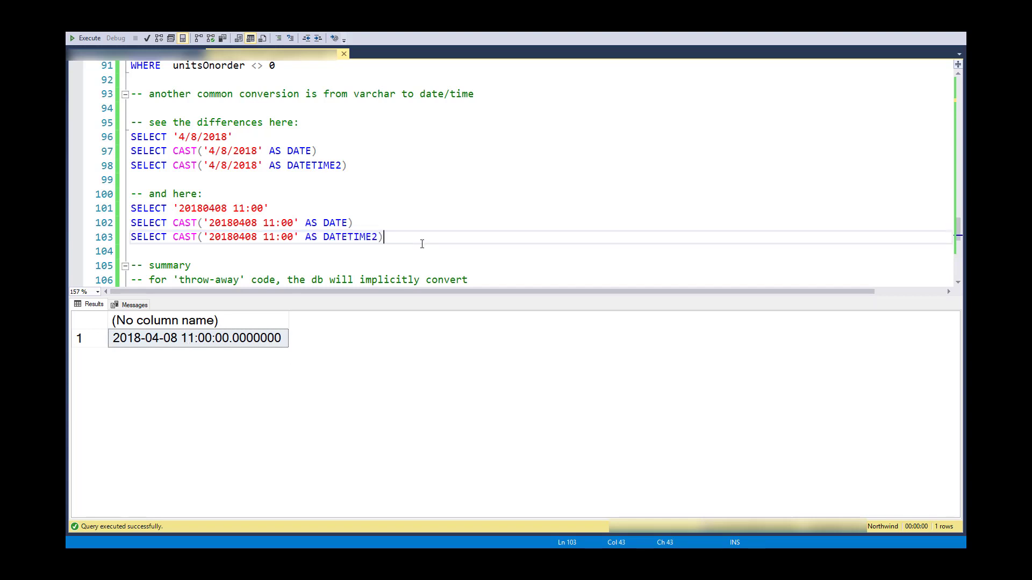
mouse_move(427, 245)
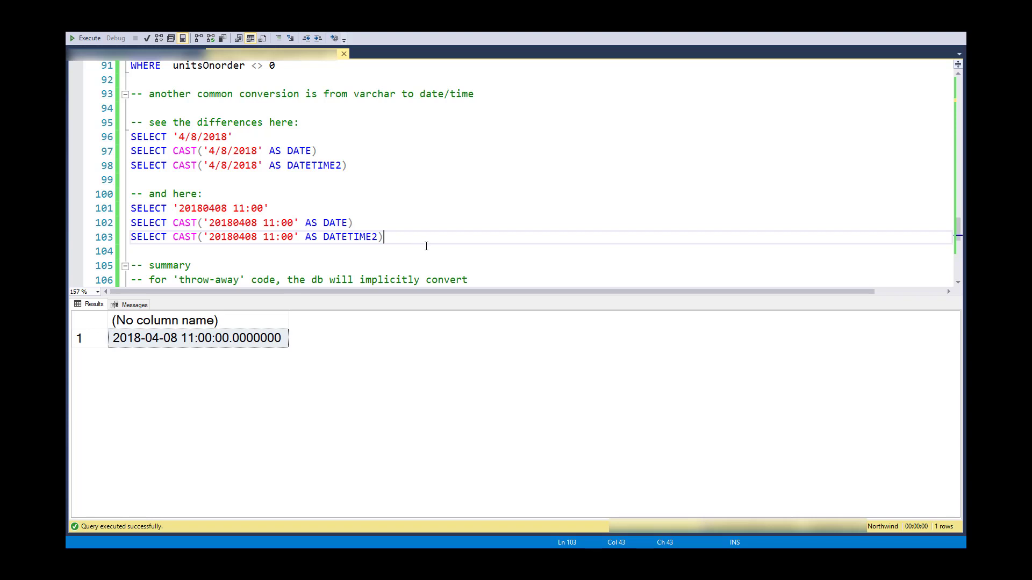
mouse_move(485, 246)
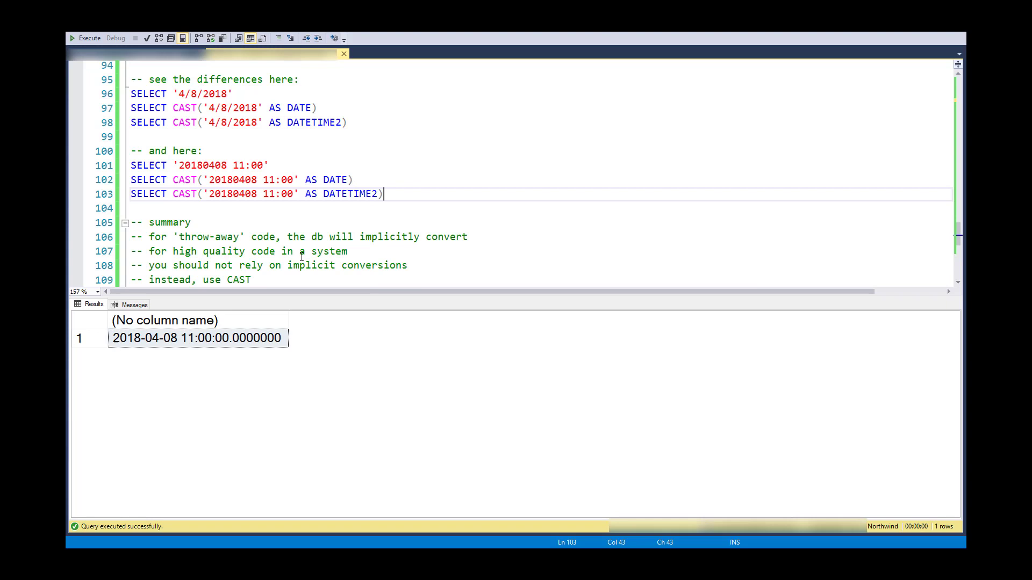
mouse_move(295, 252)
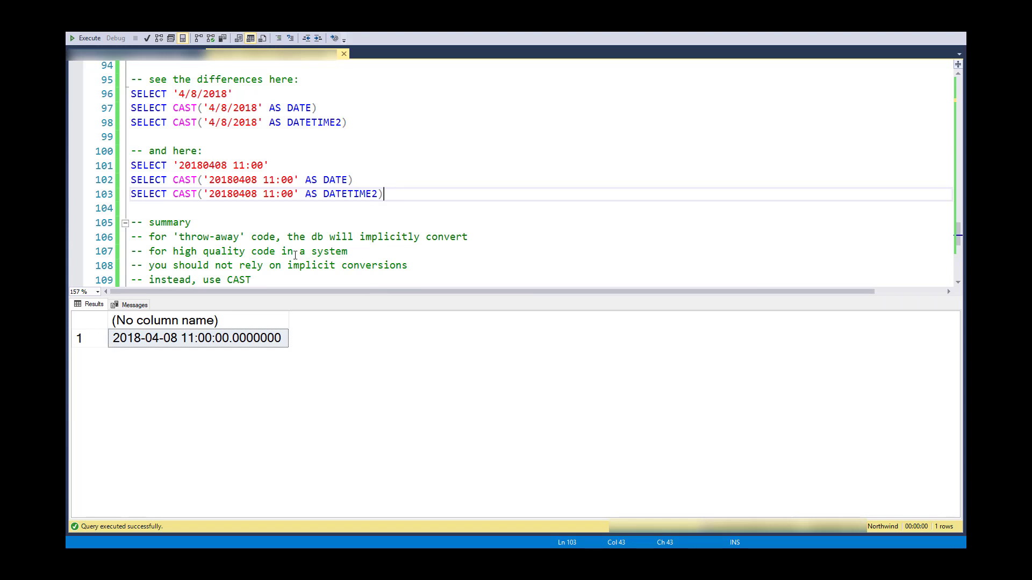
mouse_move(377, 254)
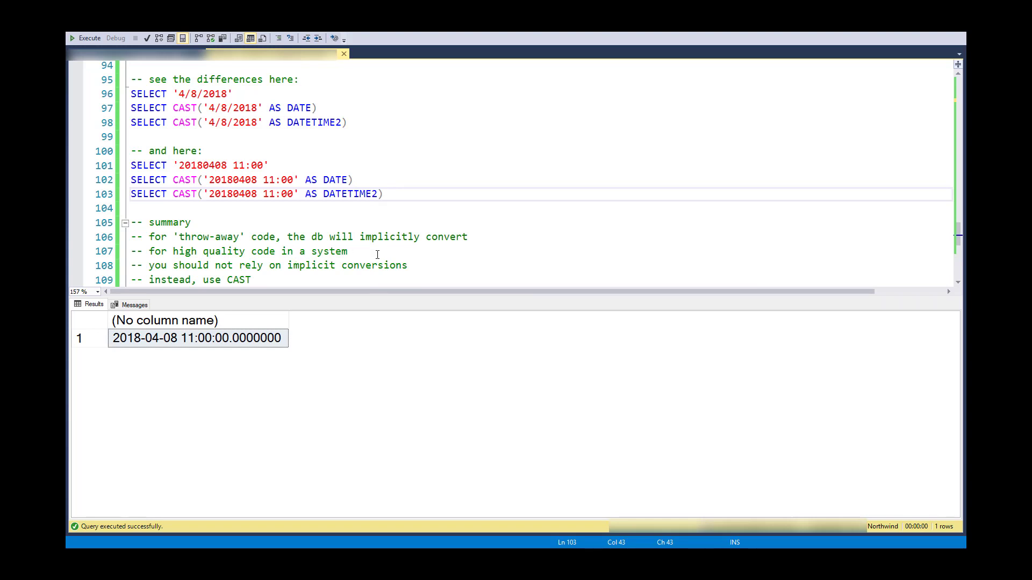
mouse_move(365, 252)
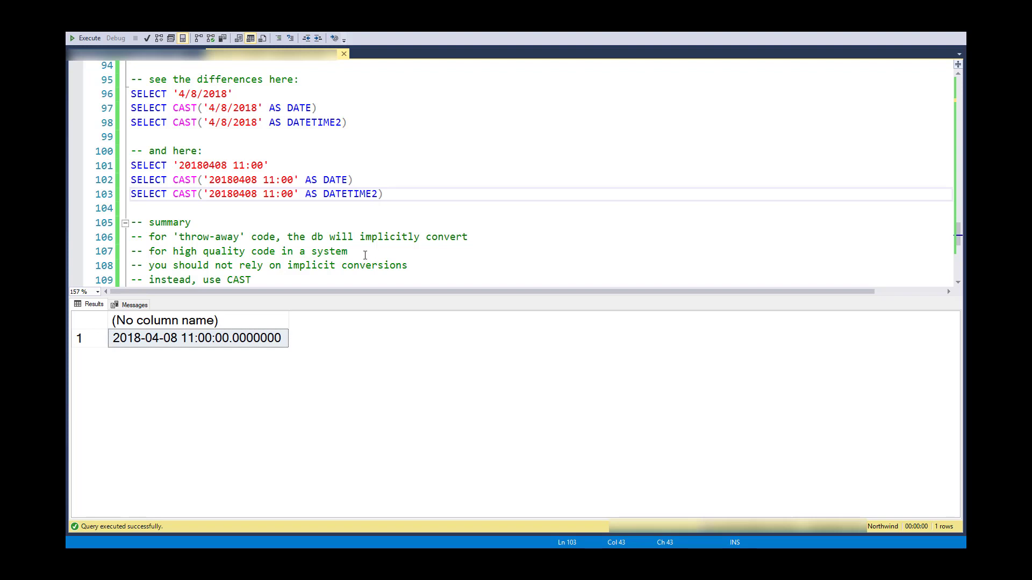
mouse_move(358, 253)
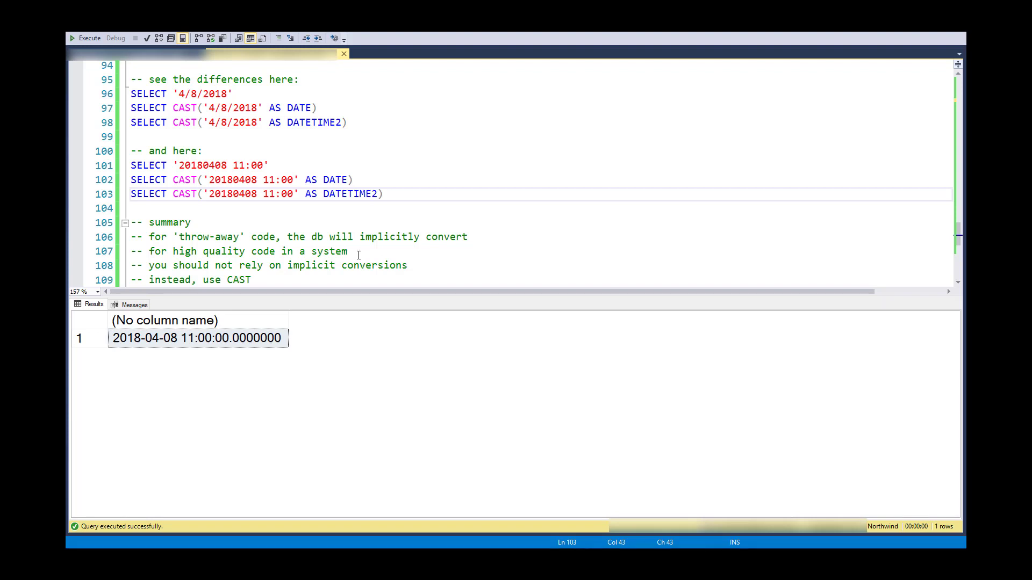
mouse_move(350, 251)
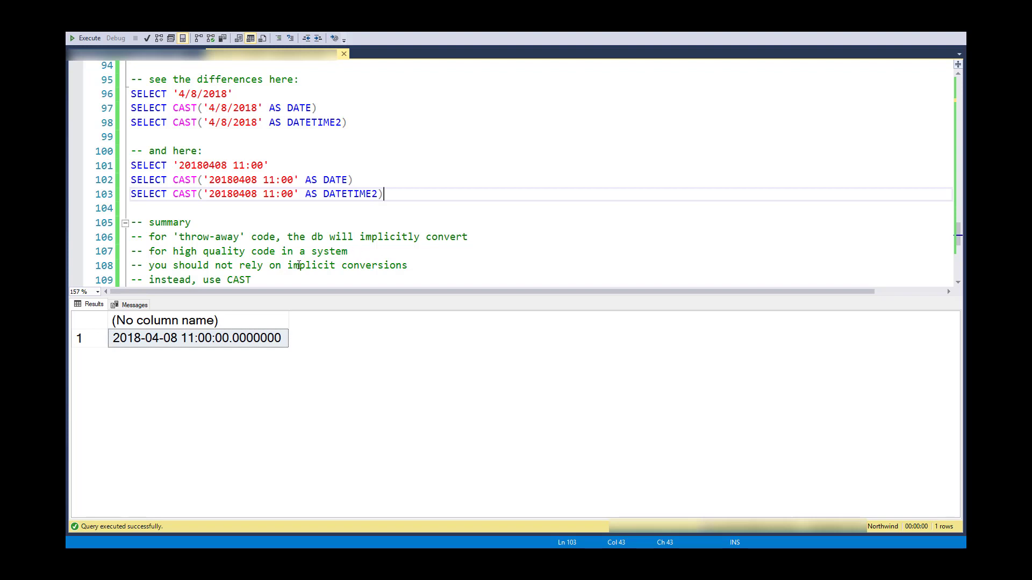
mouse_move(293, 281)
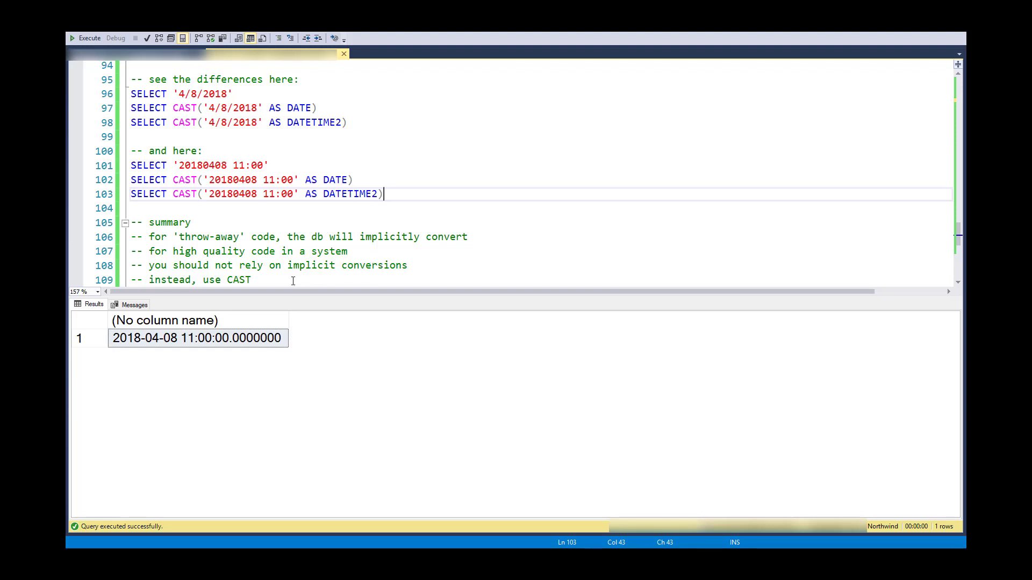
mouse_move(298, 274)
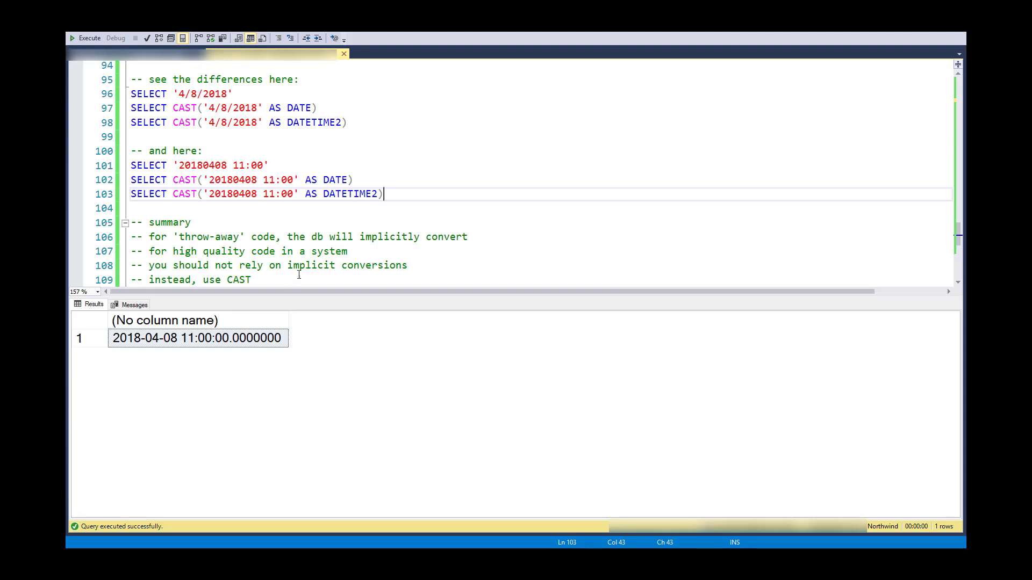